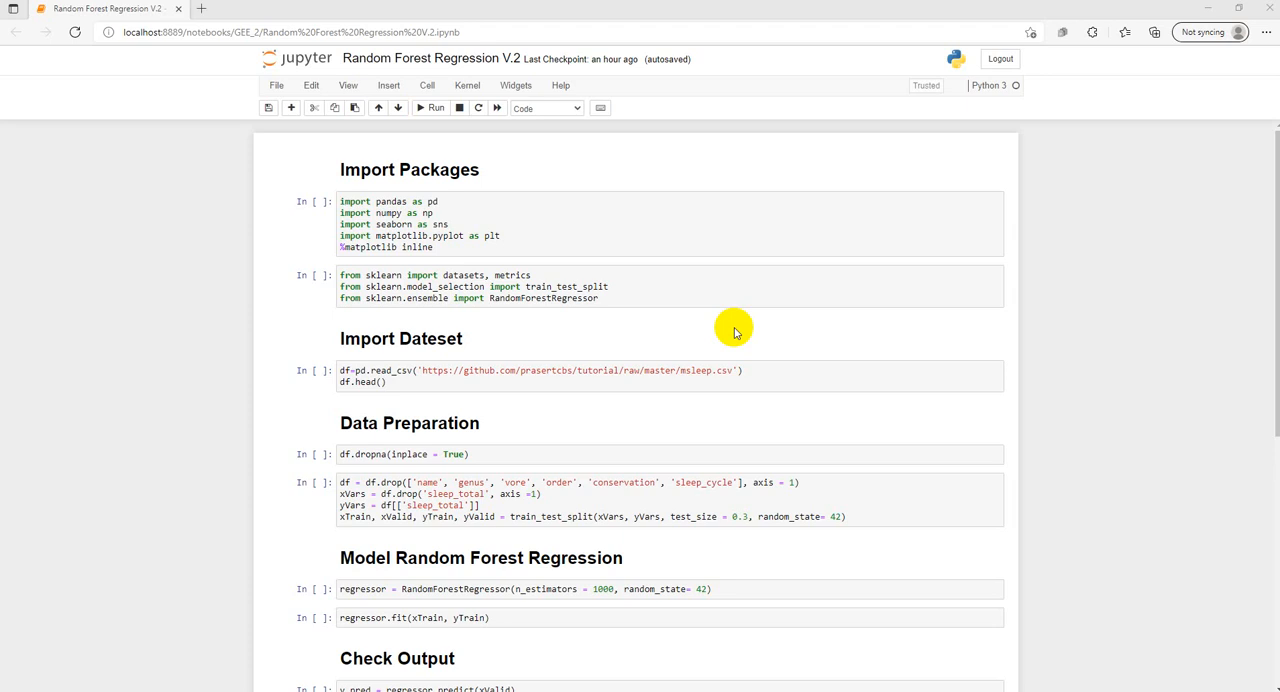
mouse_move(533, 300)
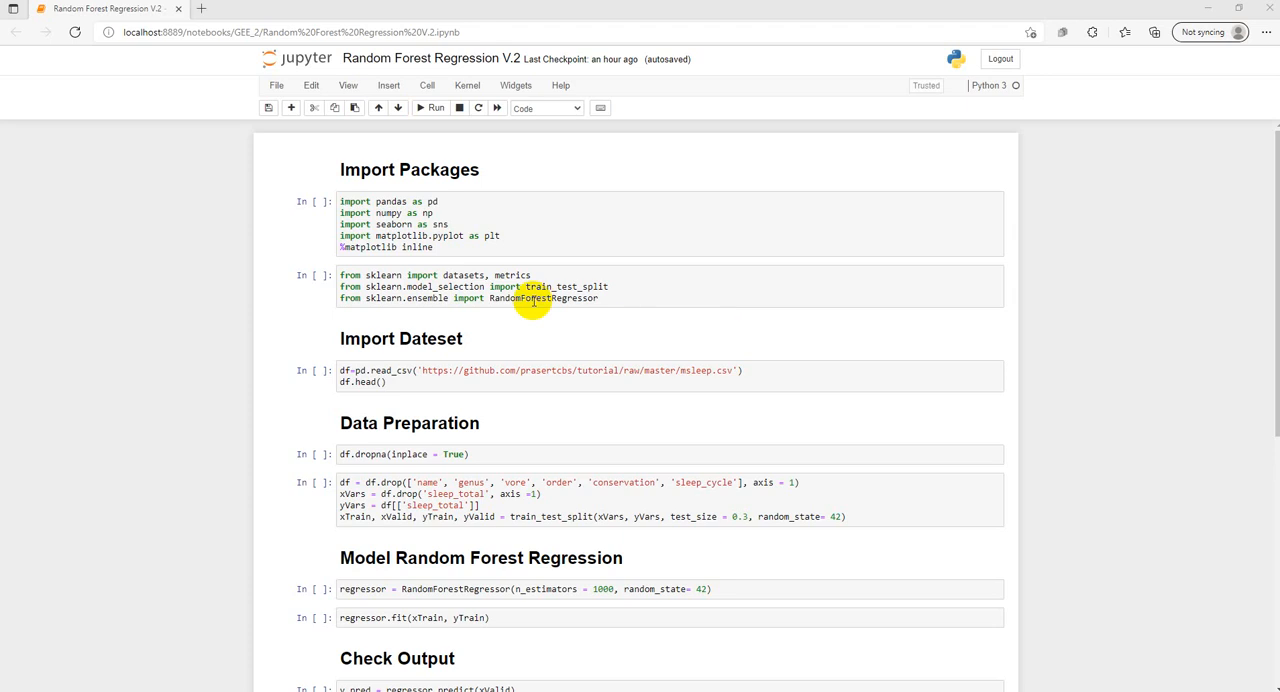
mouse_move(485, 235)
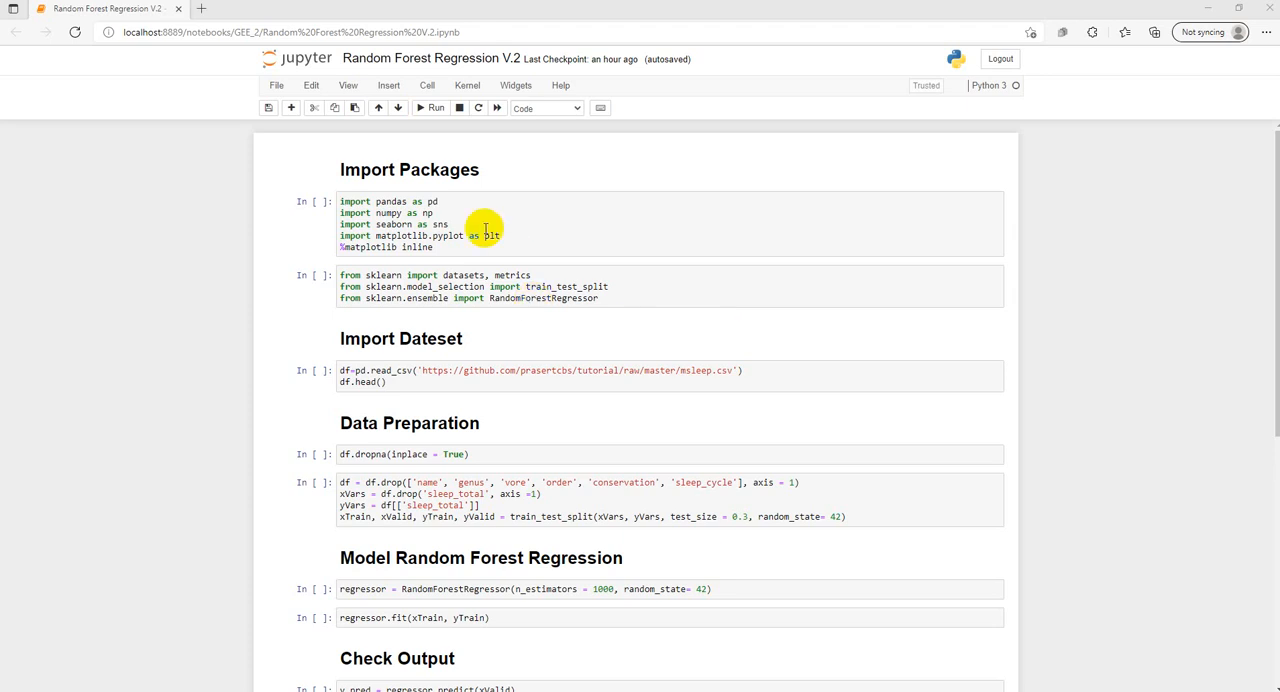
mouse_move(295, 240)
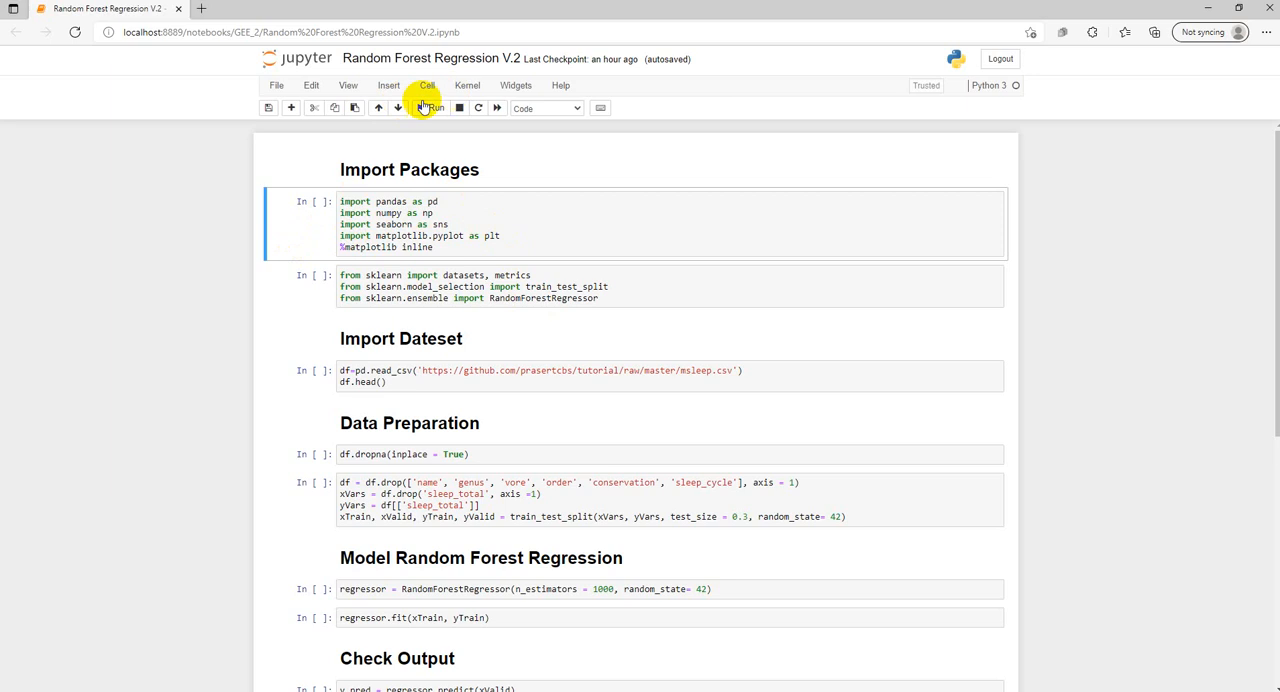
mouse_move(428, 107)
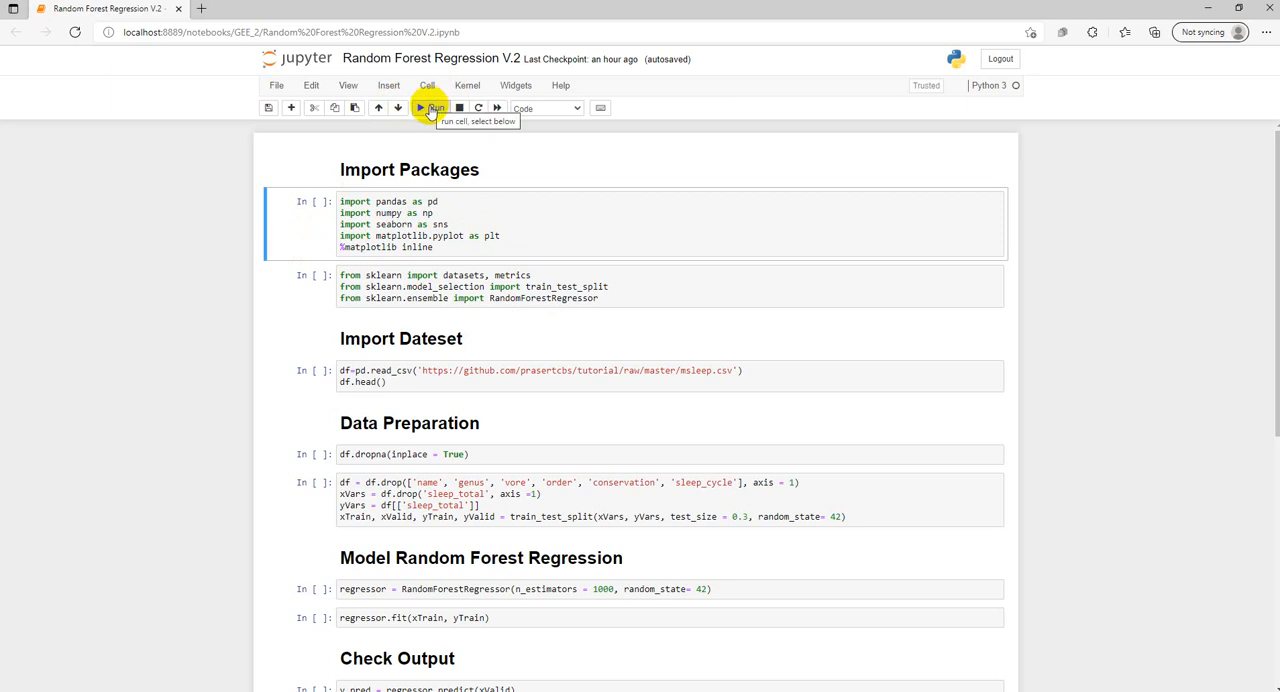
Run the pandas/numpy/plotting import cell and the scikit-learn import cell
left_click(432, 108)
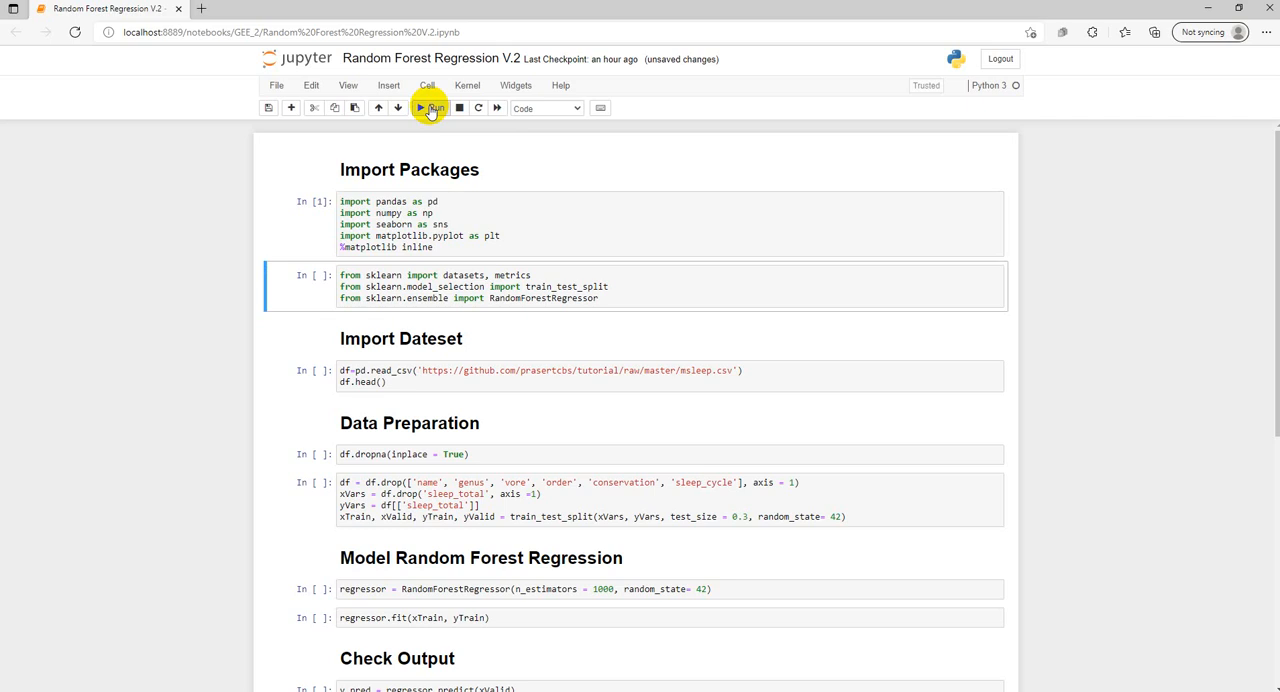
left_click(431, 108)
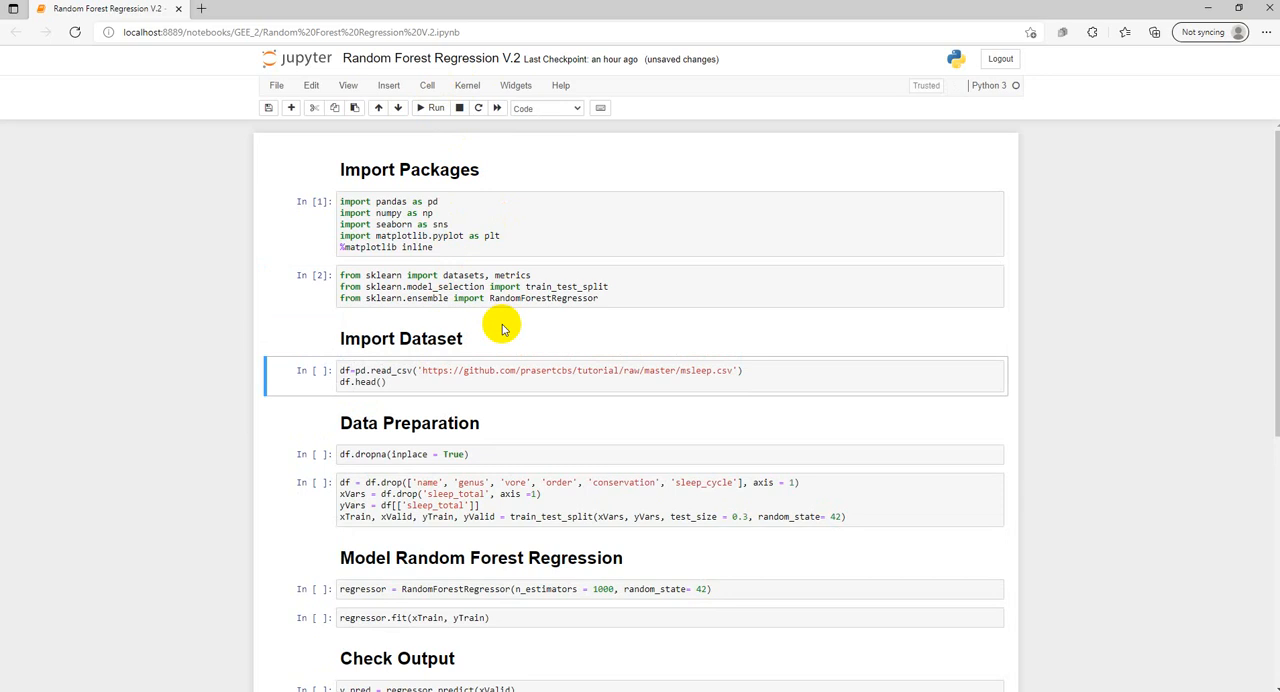
mouse_move(493, 355)
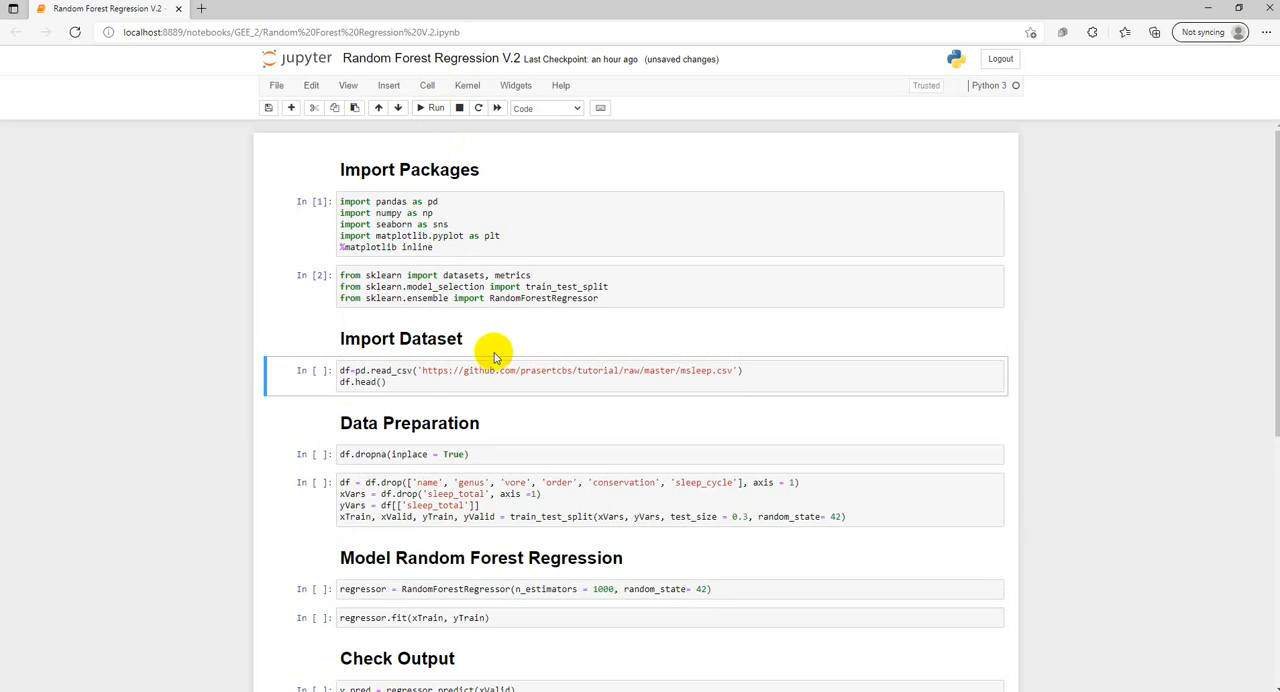
mouse_move(531, 390)
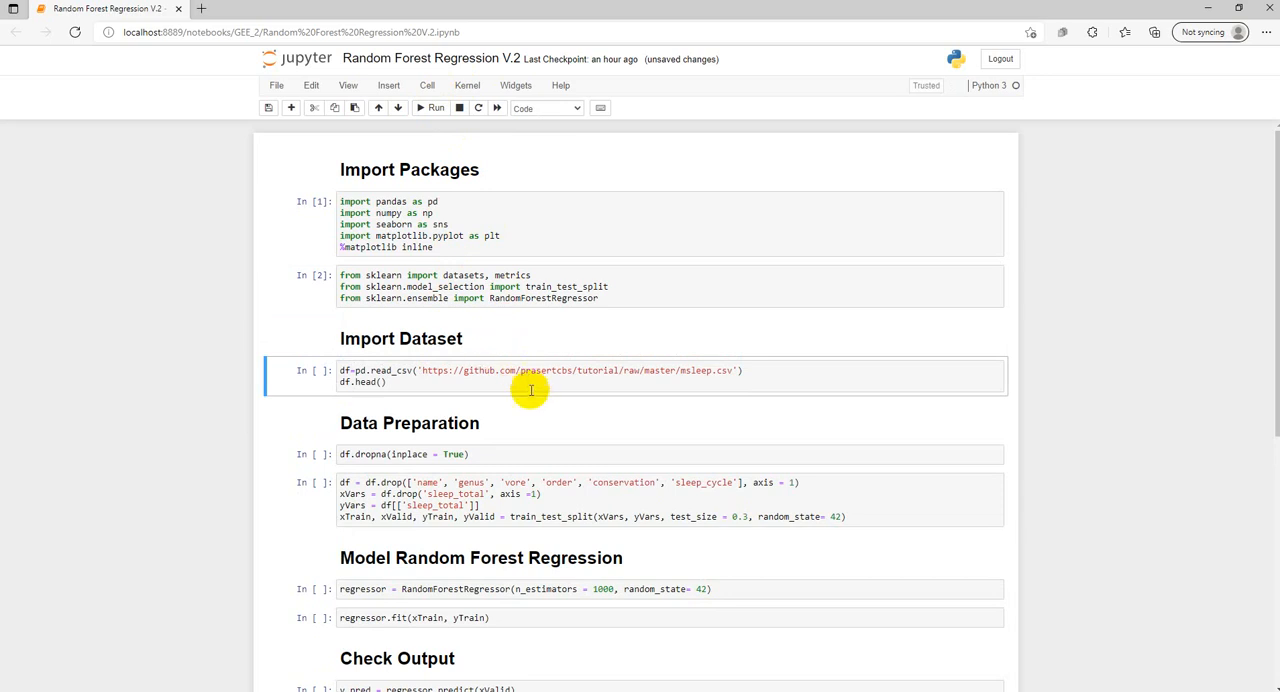
mouse_move(608, 378)
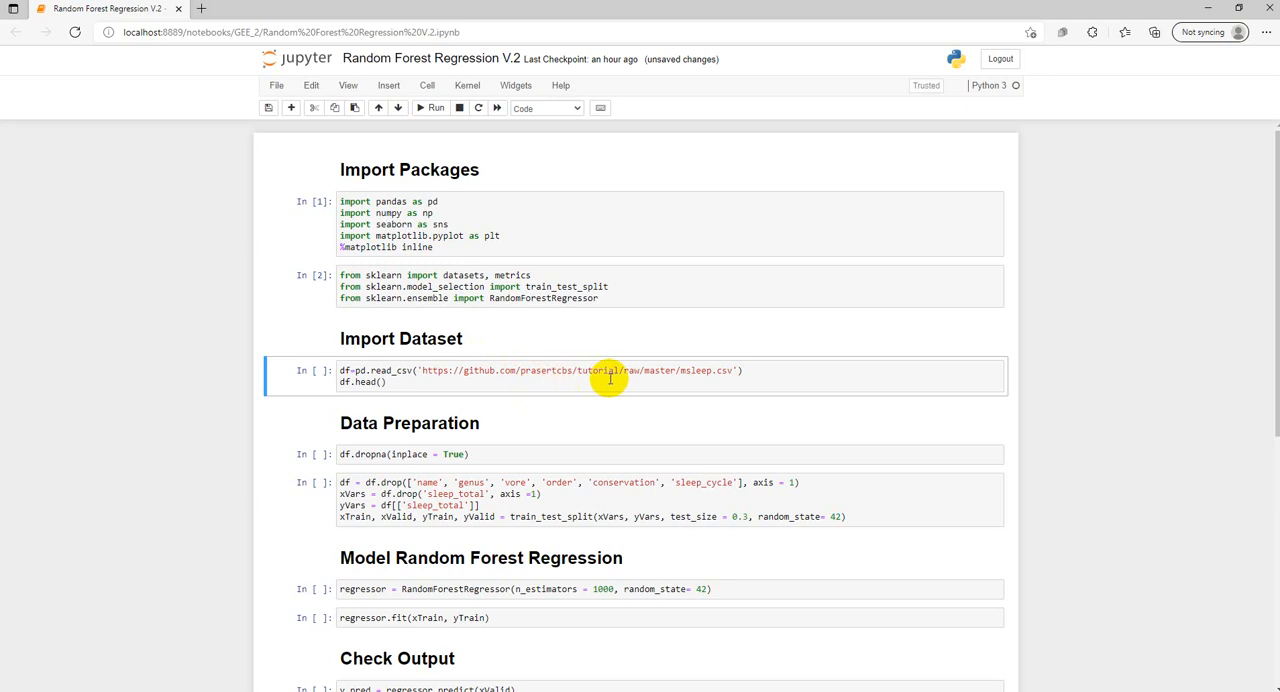
mouse_move(634, 381)
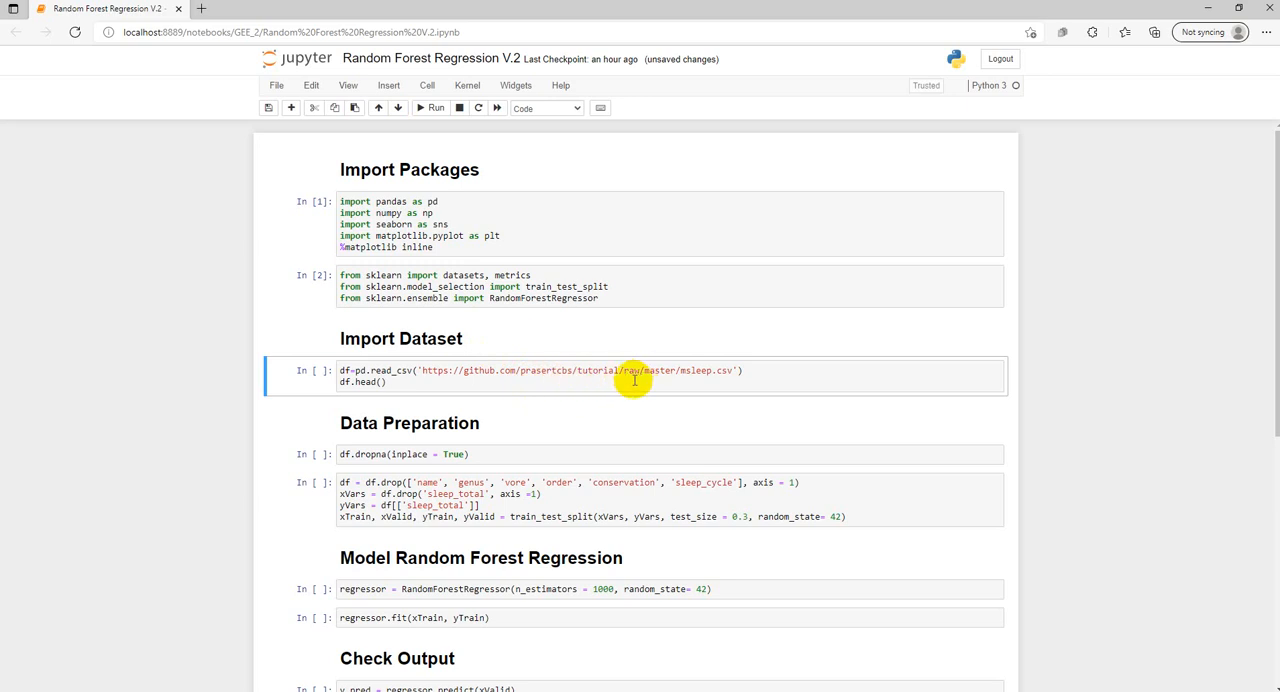
mouse_move(438, 107)
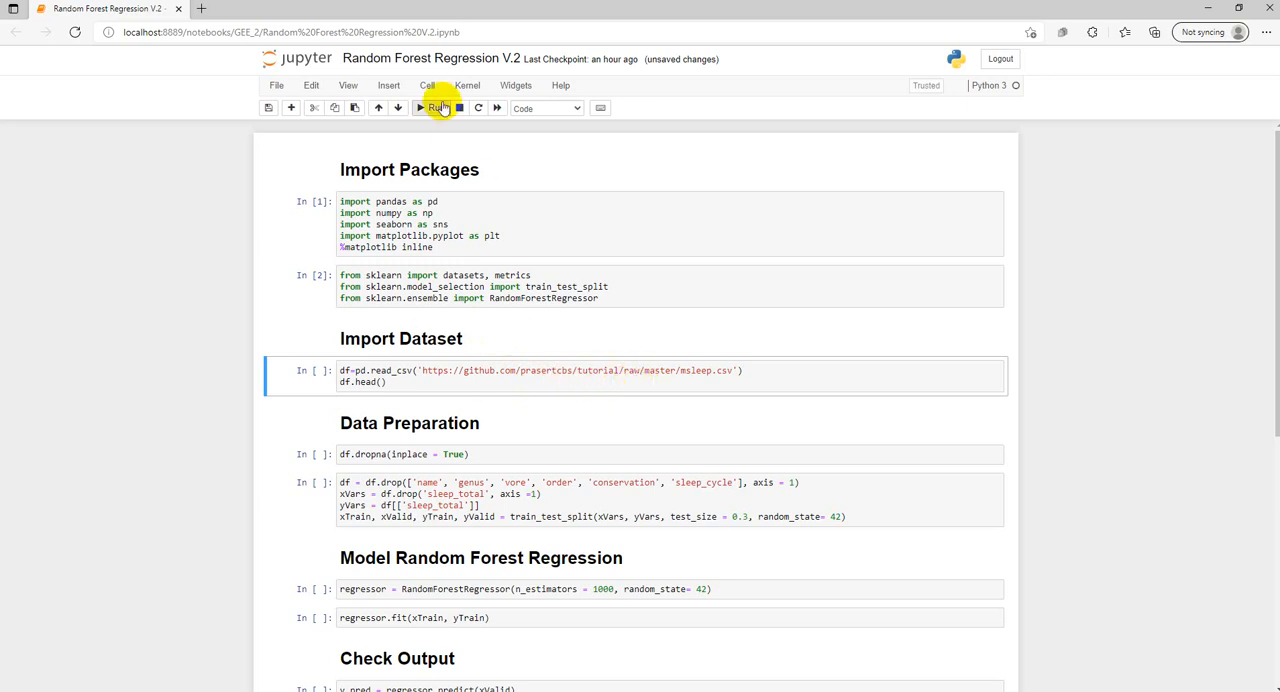
Run the read_csv and df.head() cell and view the five-row msleep preview
left_click(432, 108)
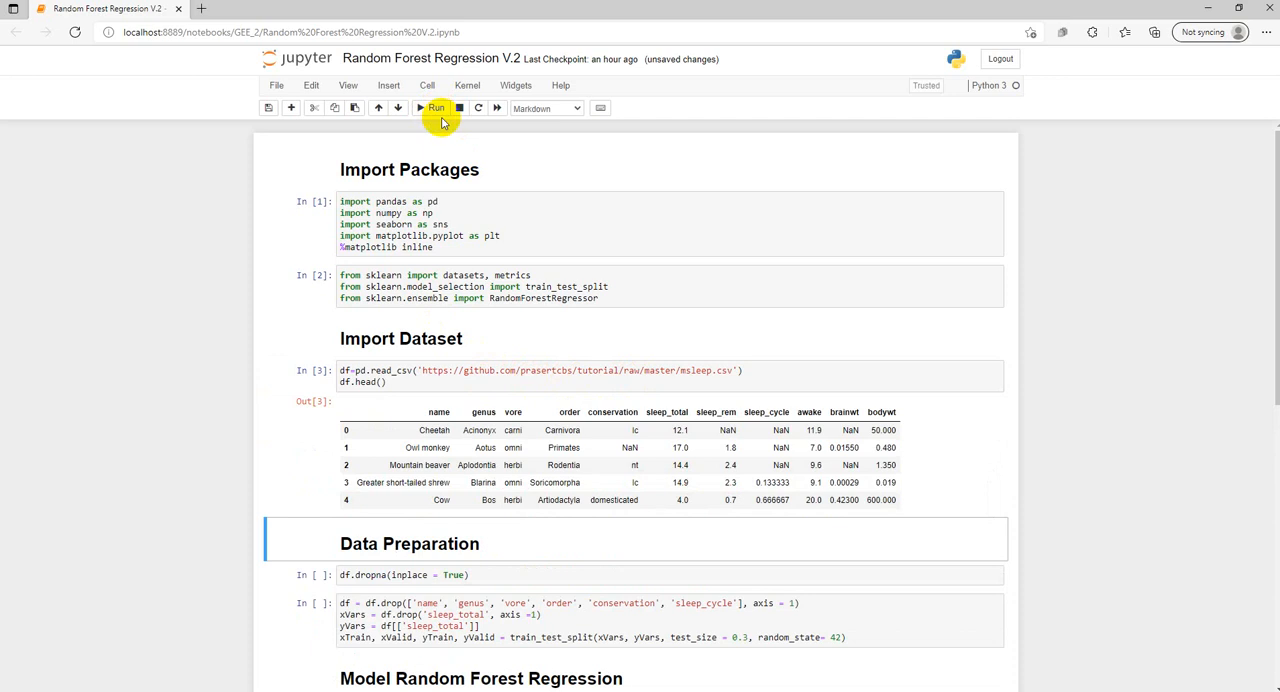
scroll("down", 3)
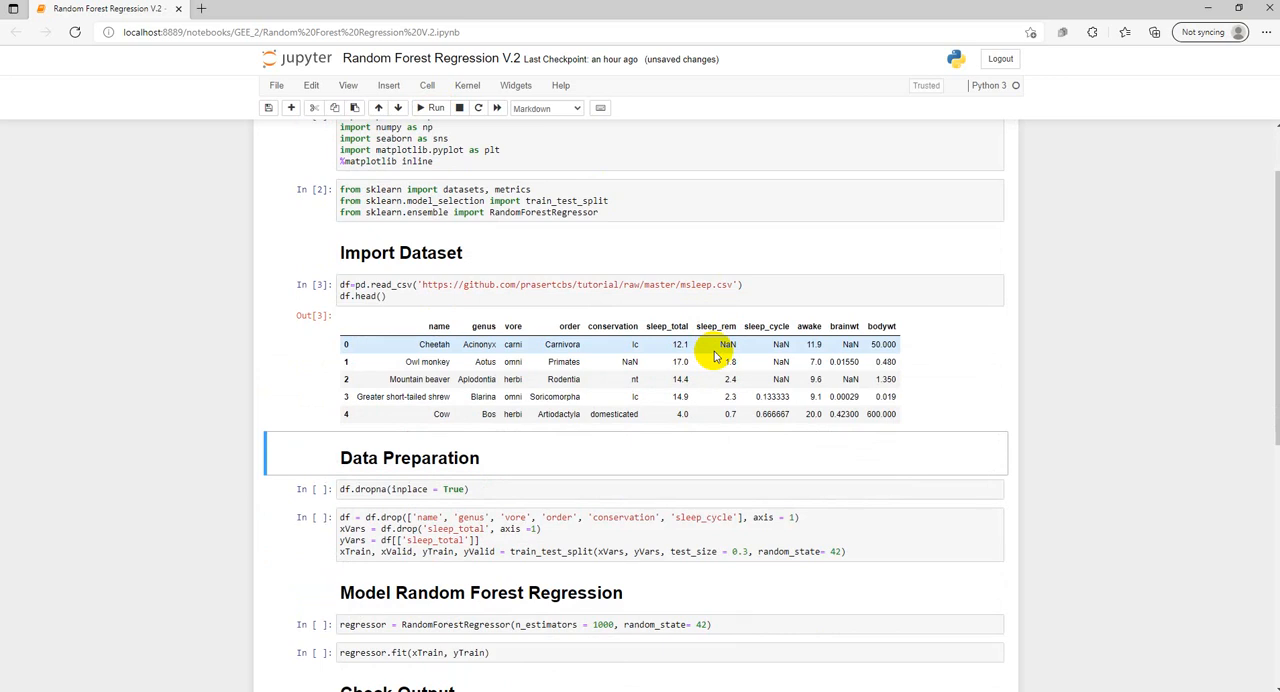
mouse_move(470, 361)
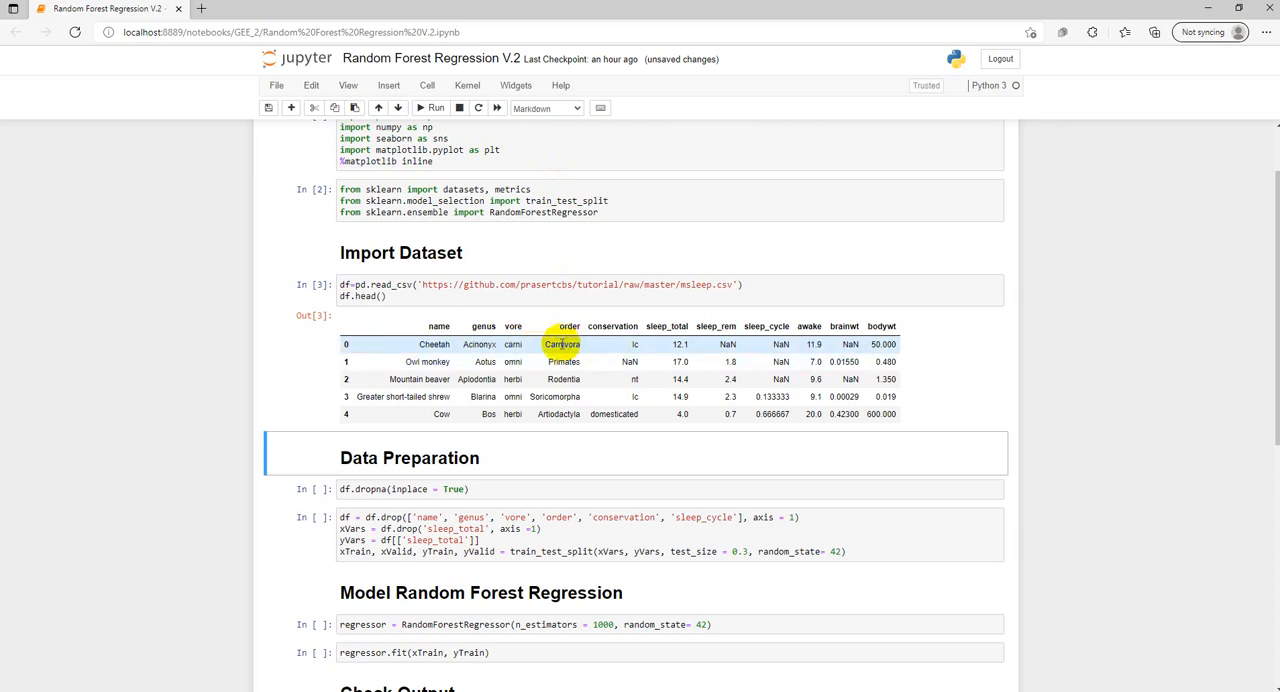
mouse_move(617, 317)
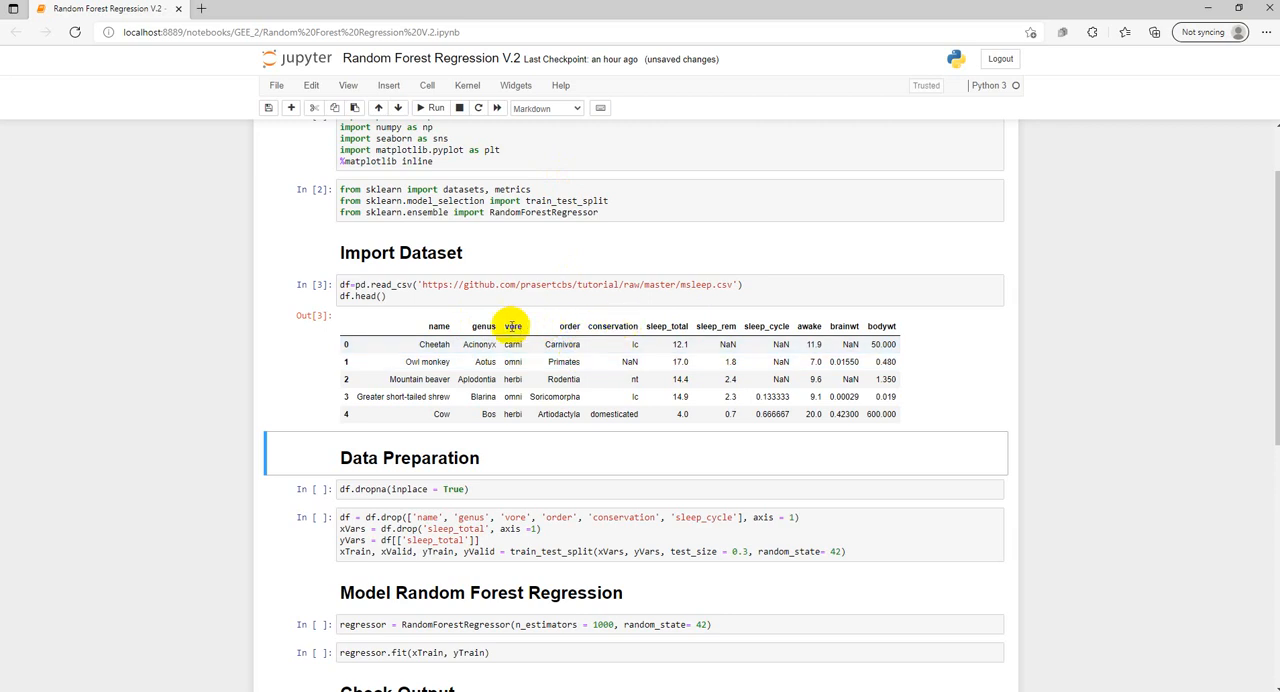
mouse_move(462, 328)
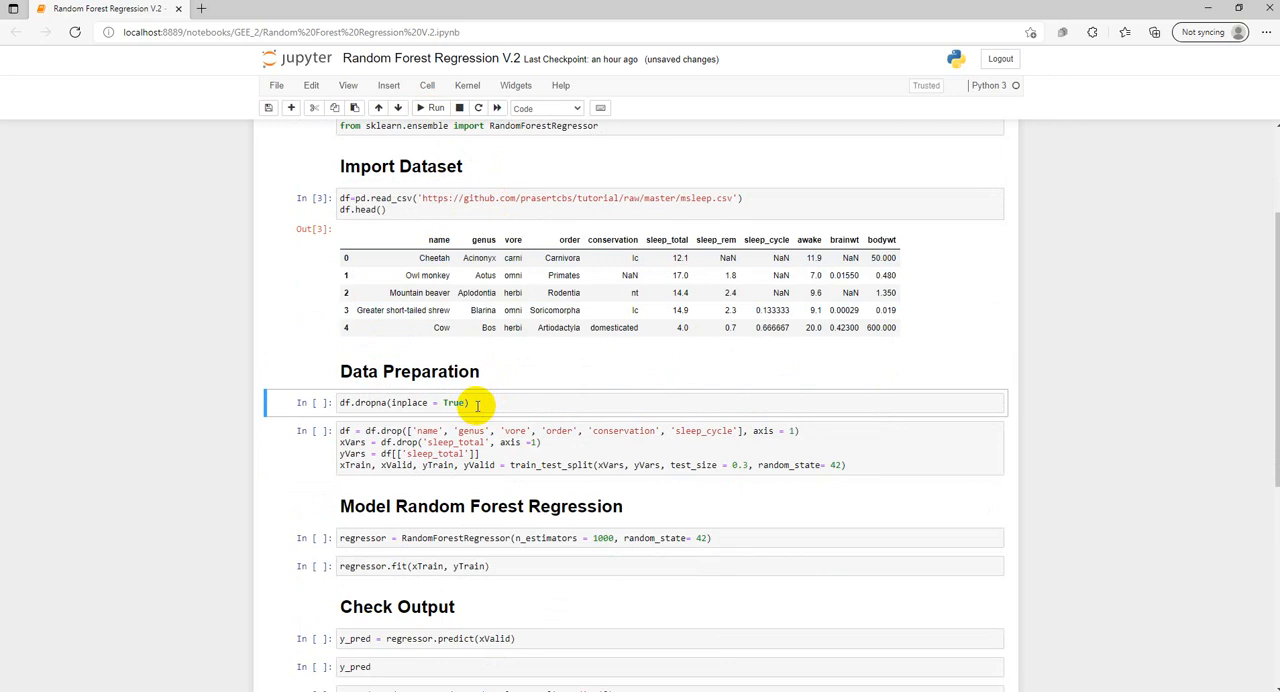
Run the dropna cell and the feature-drop/train_test_split cell, then save the notebook
left_click(430, 107)
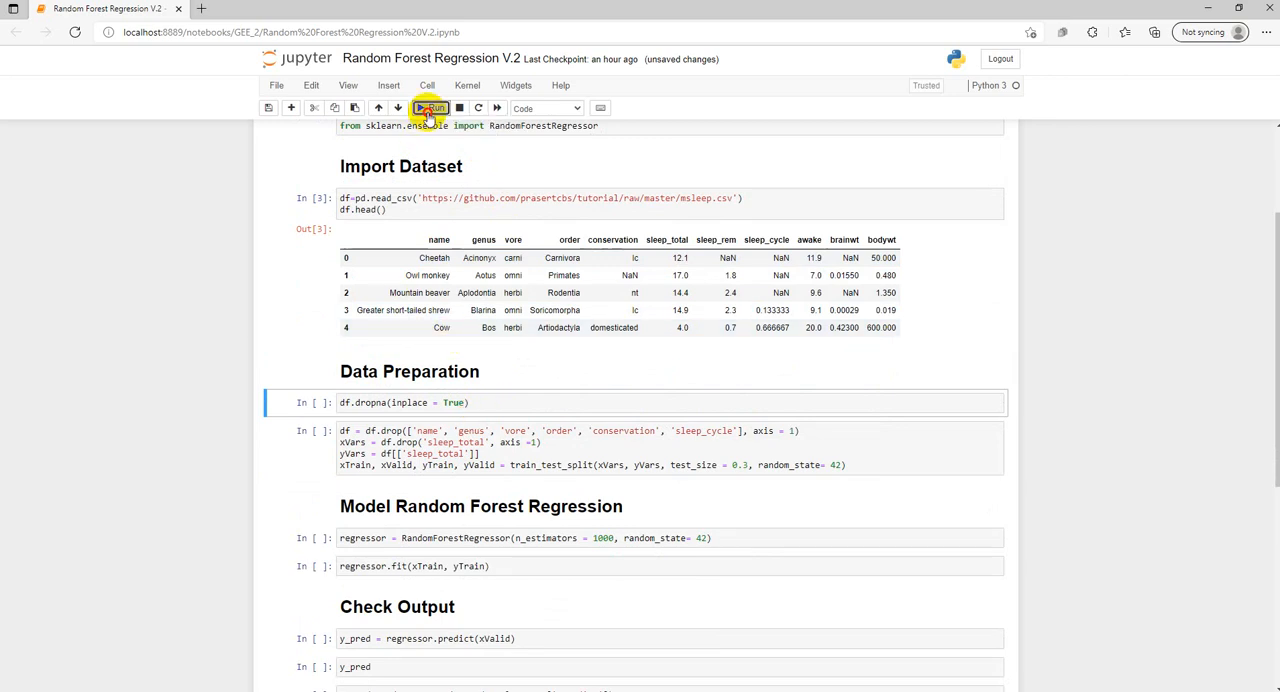
left_click(429, 107)
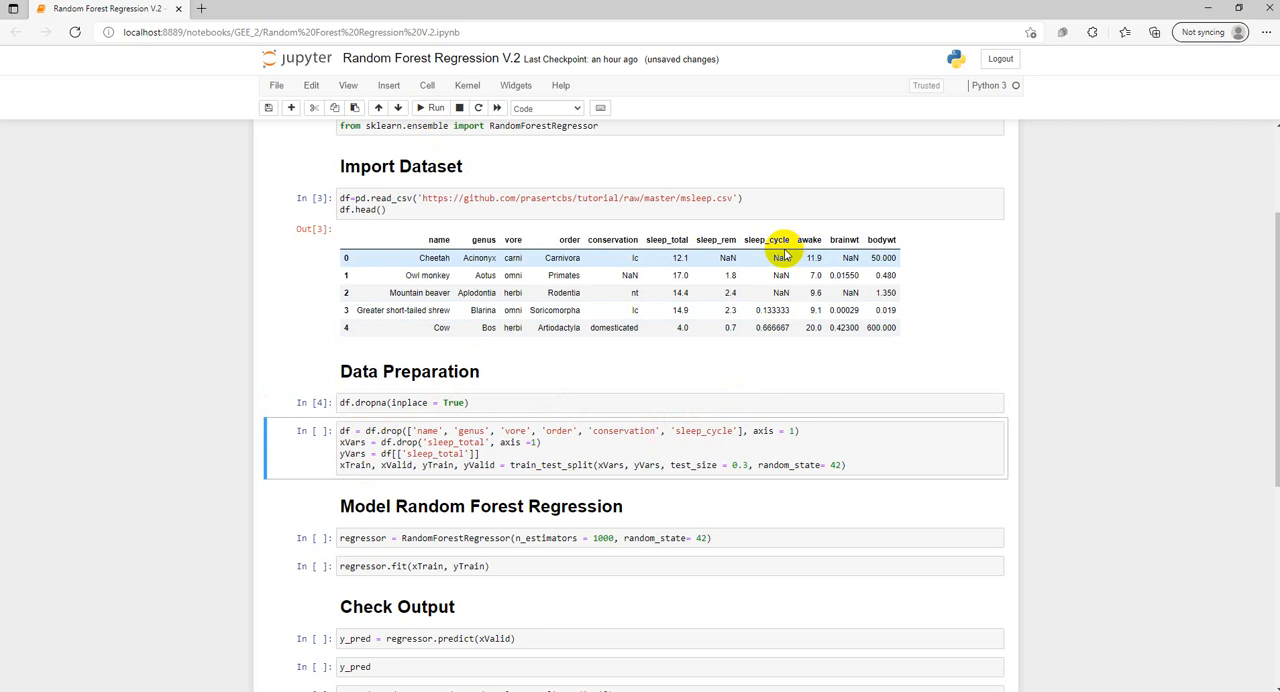
mouse_move(750, 300)
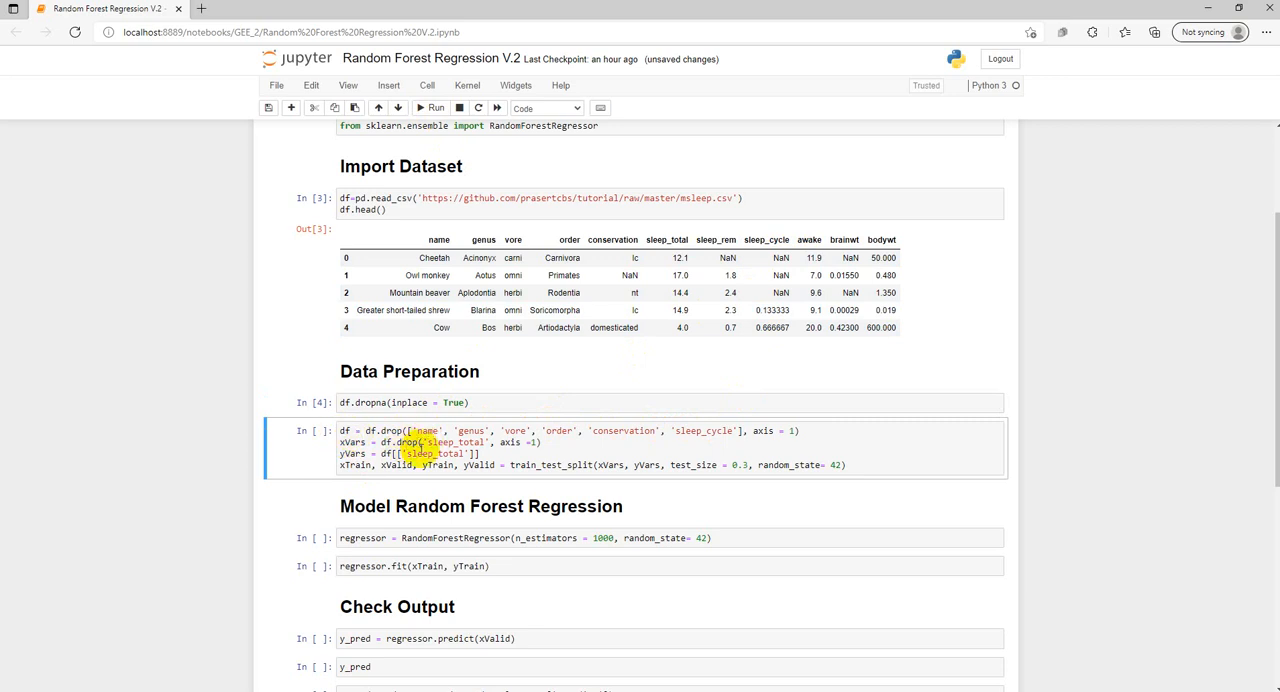
key("ctrl+s")
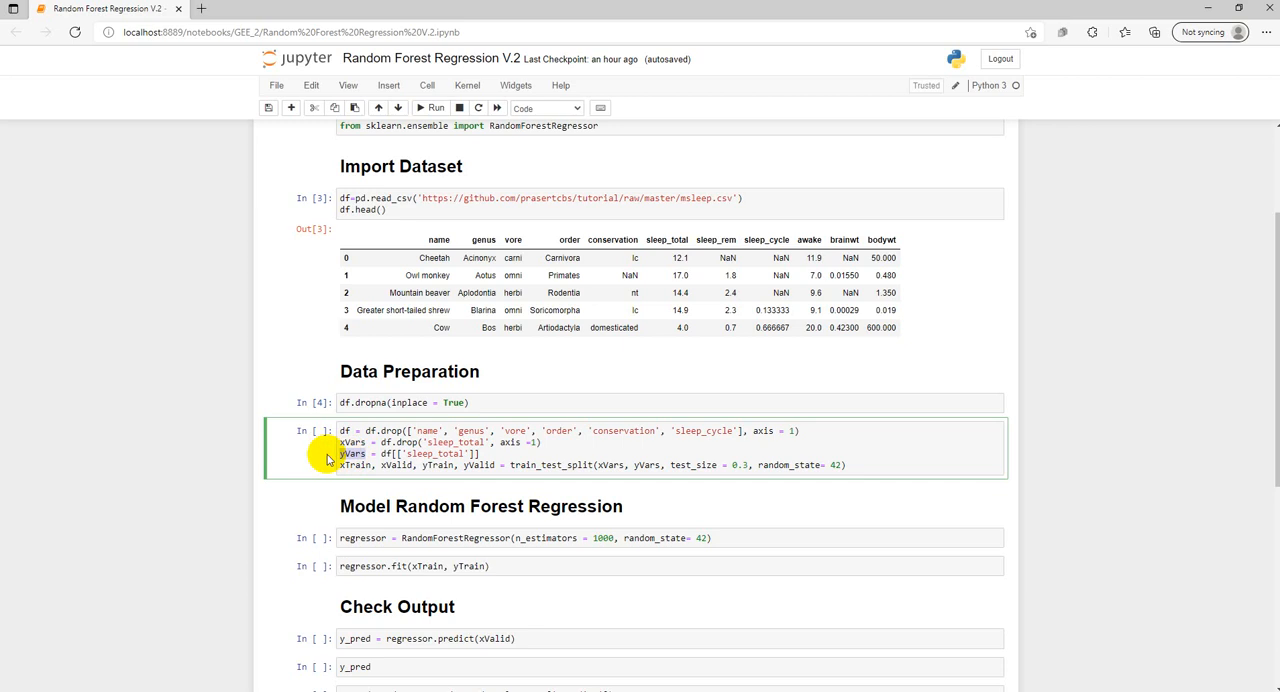
mouse_move(488, 412)
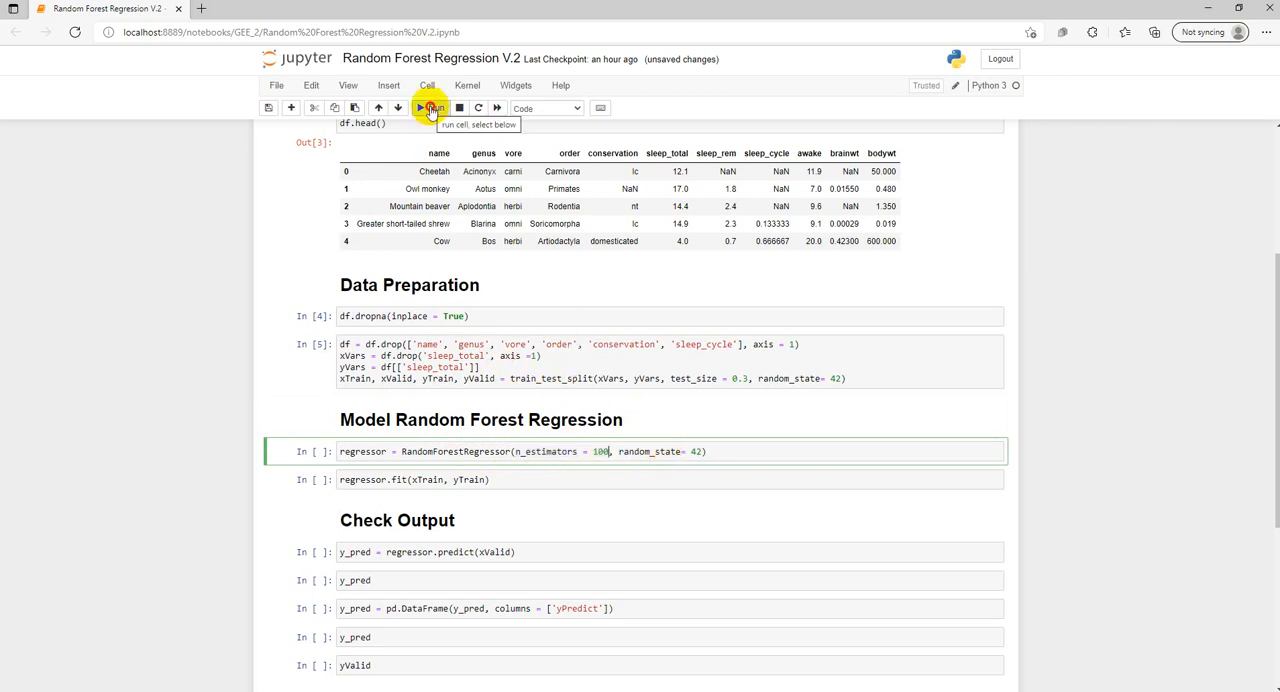
Fit the 100-tree forest and run the y_pred cell to print validation predictions
left_click(430, 107)
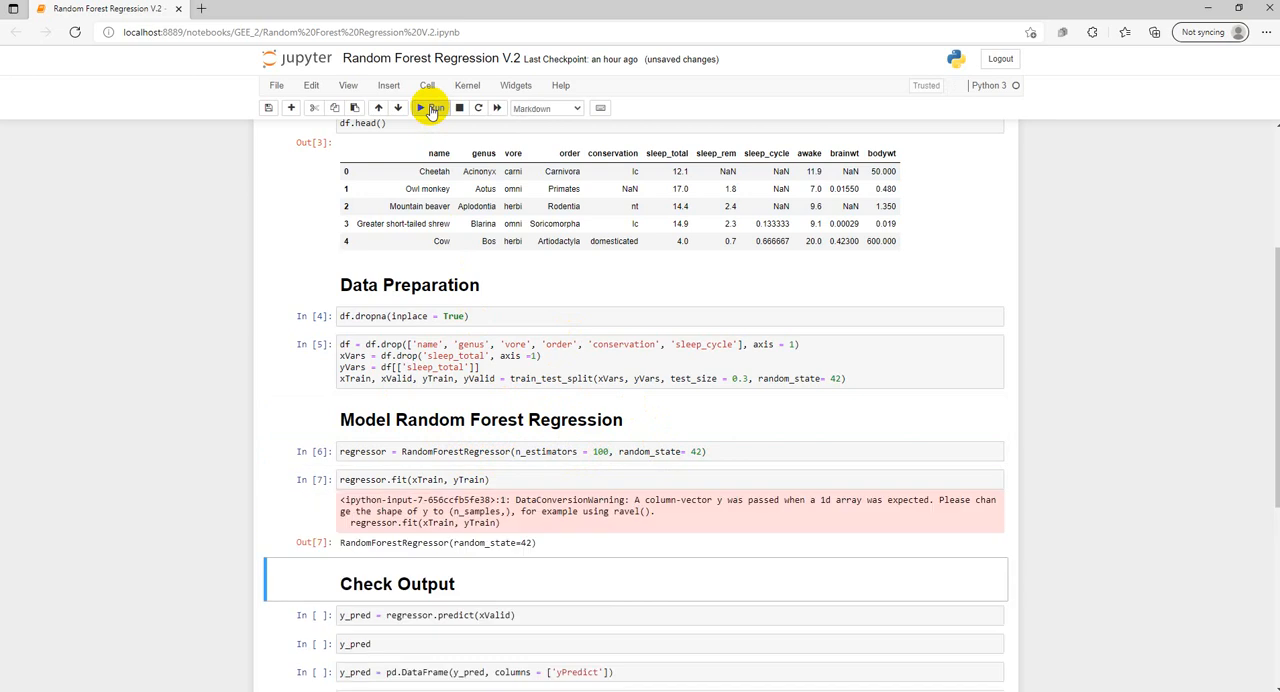
scroll("down", 3)
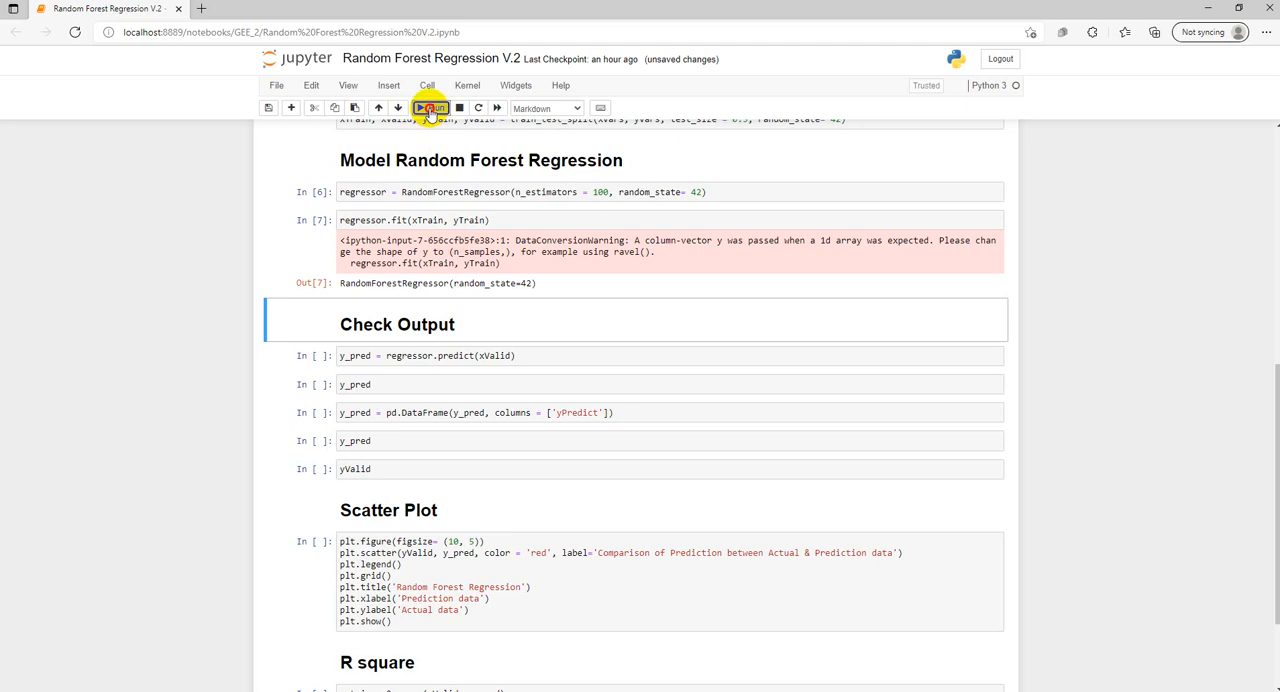
left_click(431, 108)
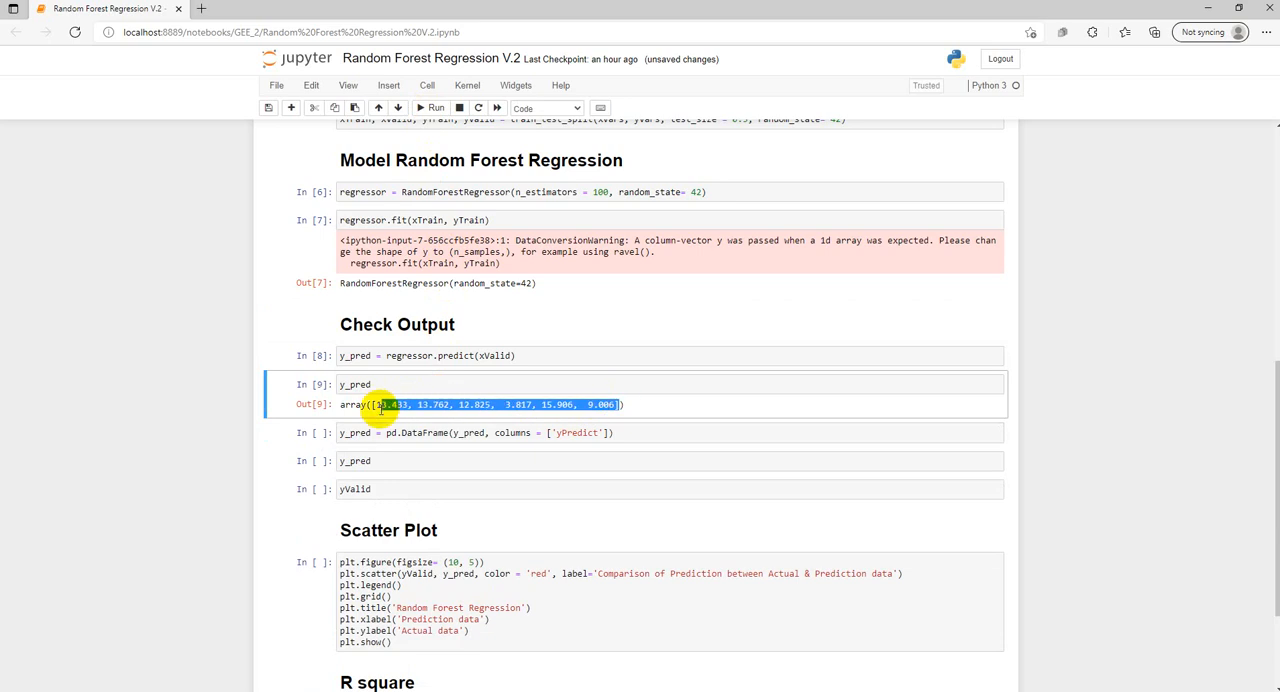
mouse_move(613, 323)
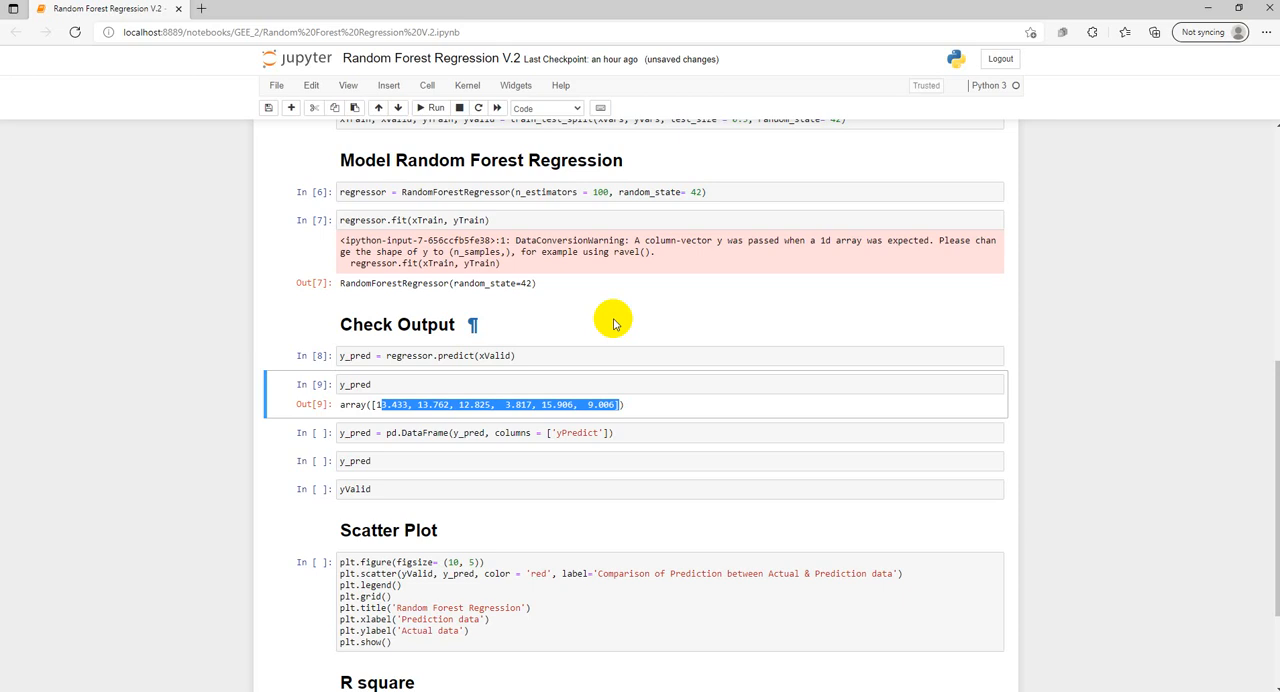
Add a cell printing xTrain.shape and df.shape, giving (14, 4) and (20, 5)
scroll("up", 3)
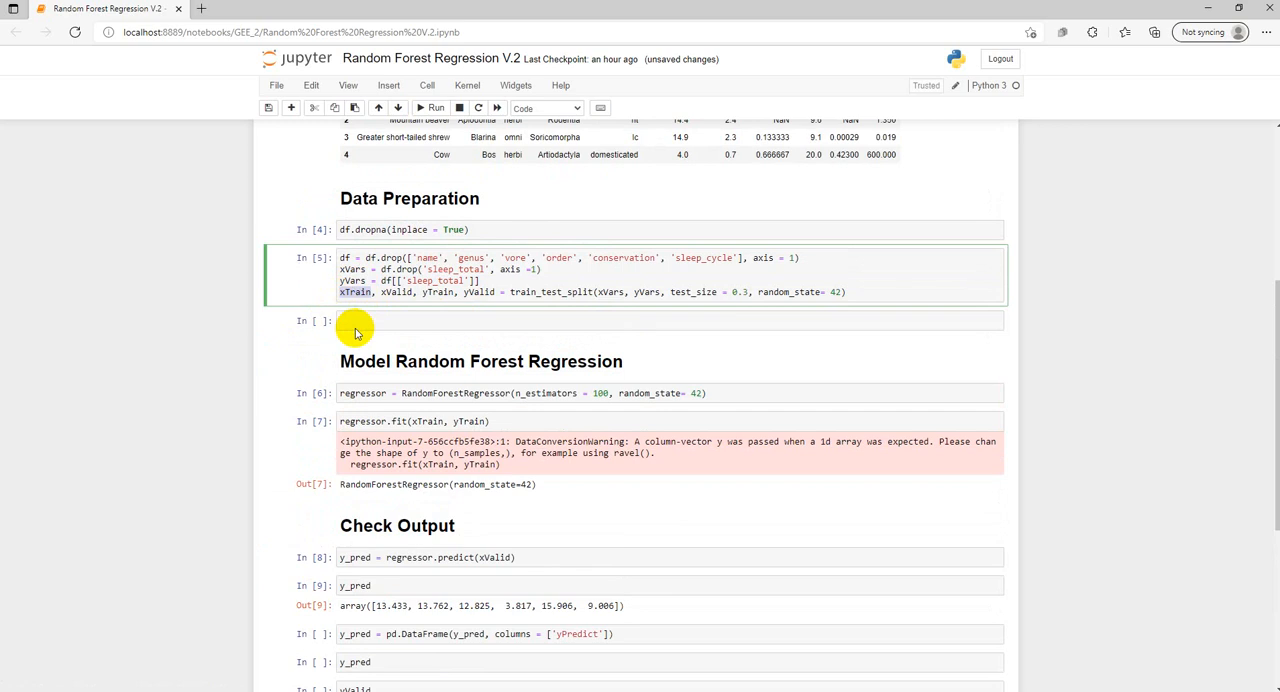
type("xTrain.shape")
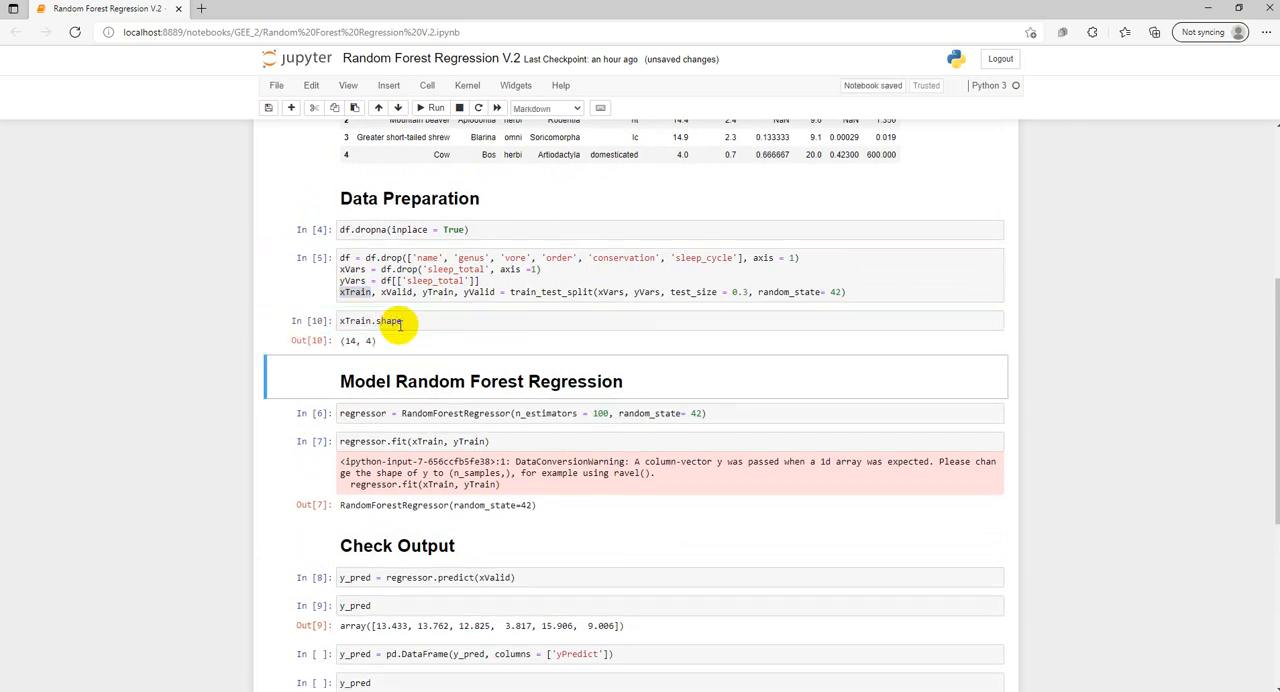
scroll("up", 3)
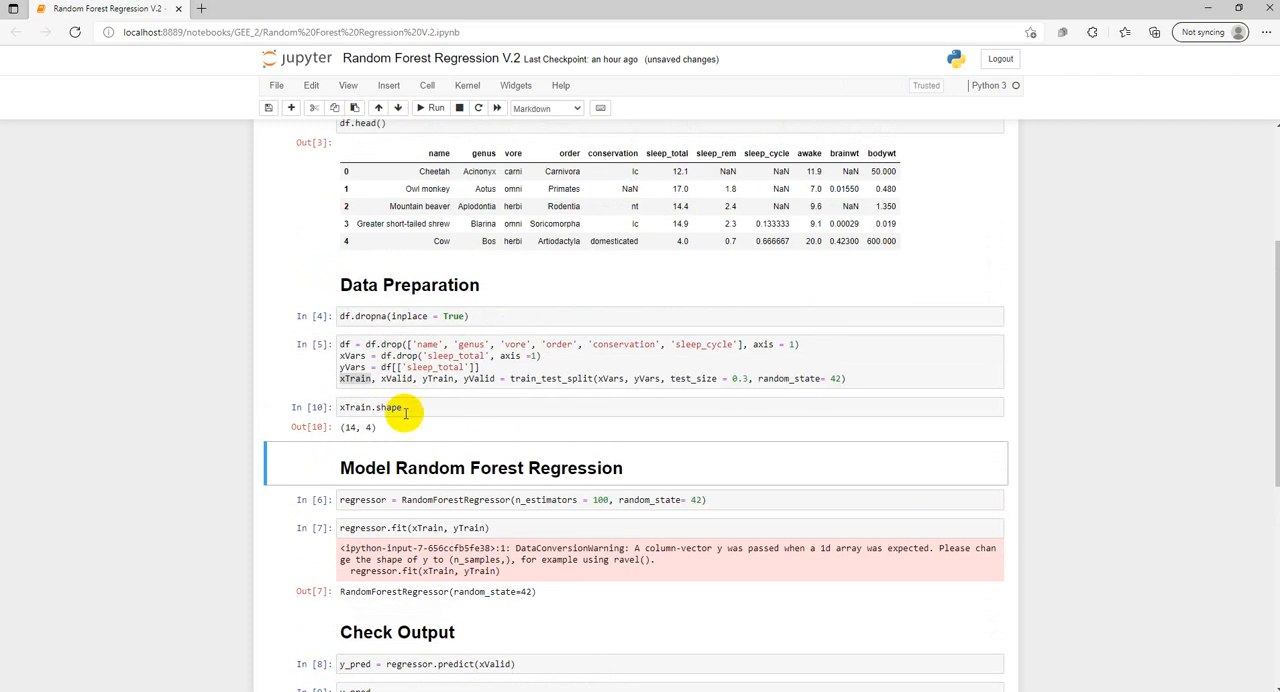
left_click(370, 407)
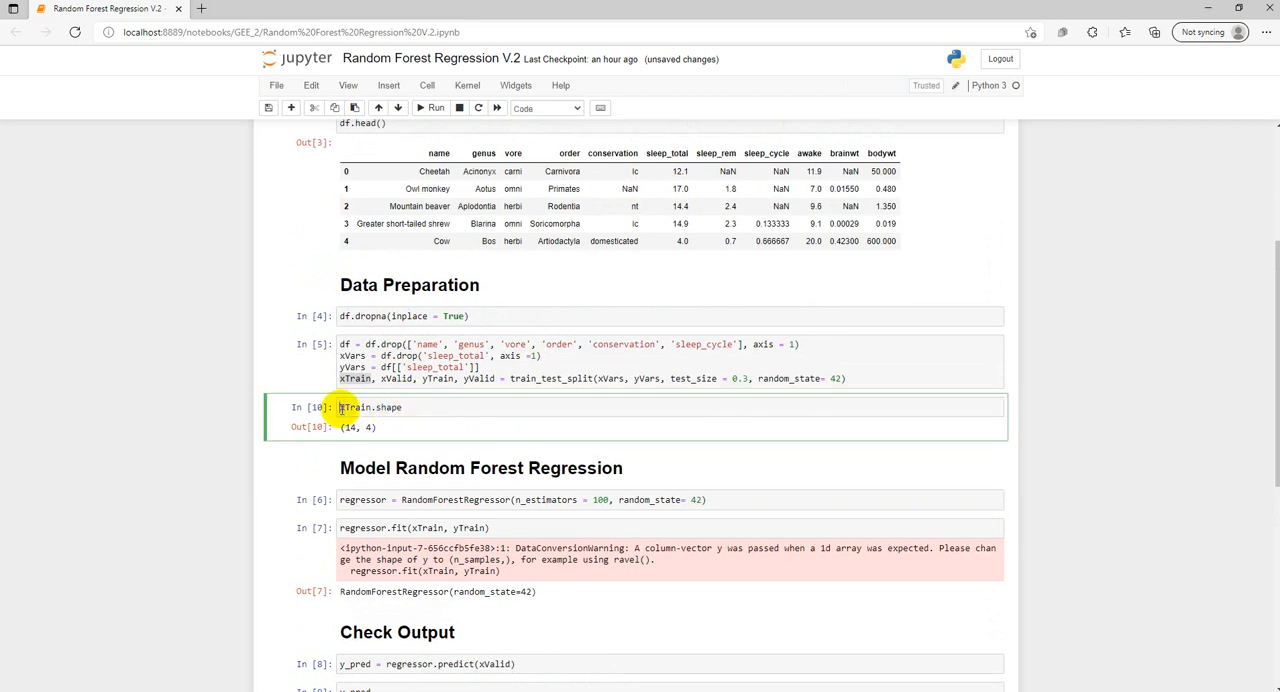
type("print*")
type("print(df.shape)")
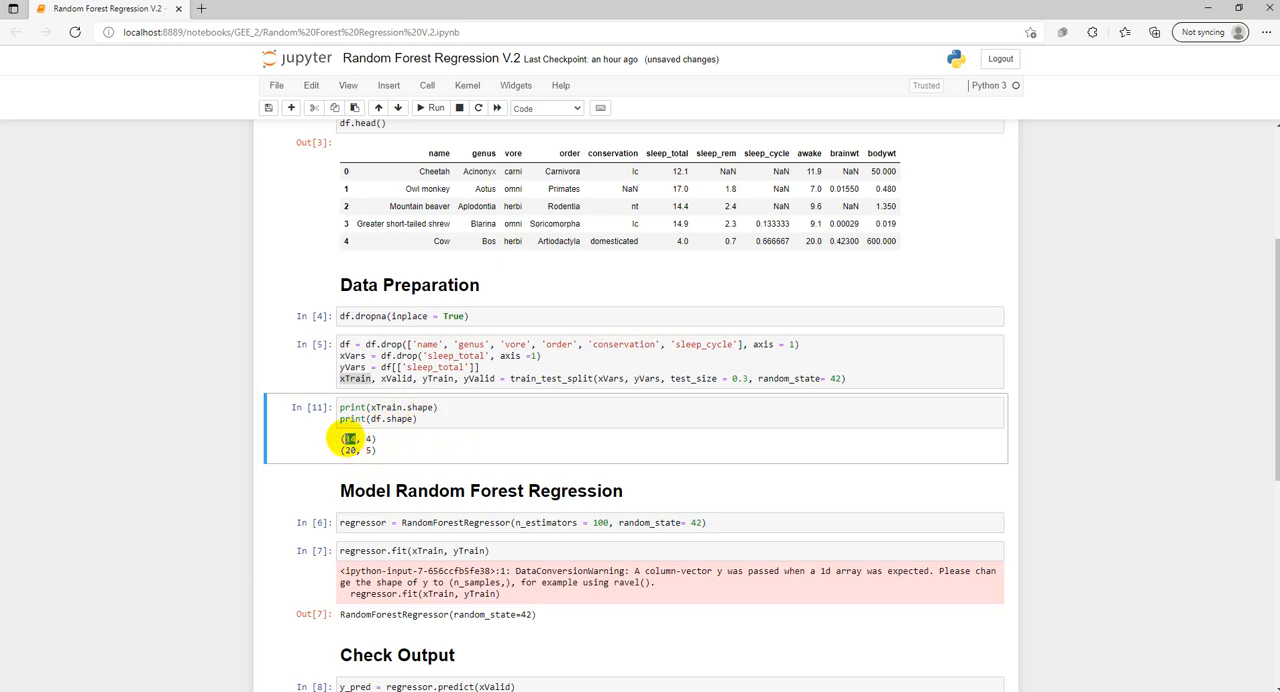
mouse_move(402, 441)
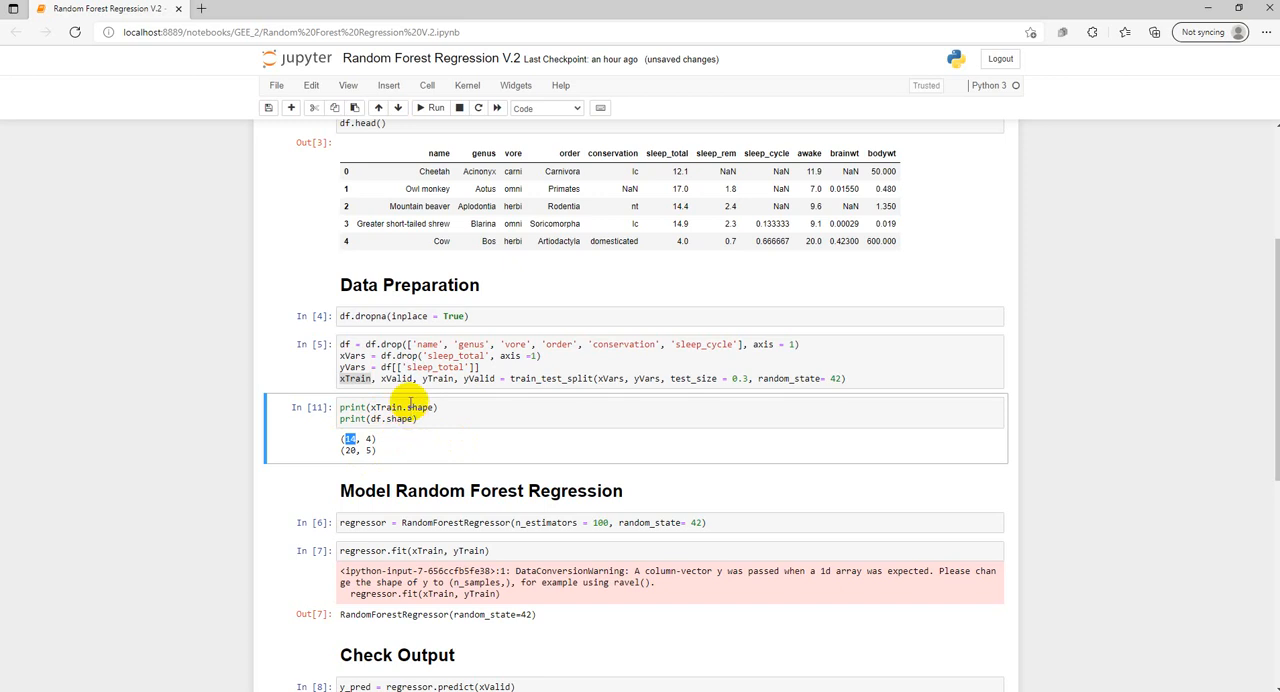
Build the yPredict DataFrame and display it alongside the yValid sleep_total values
scroll("down", 3)
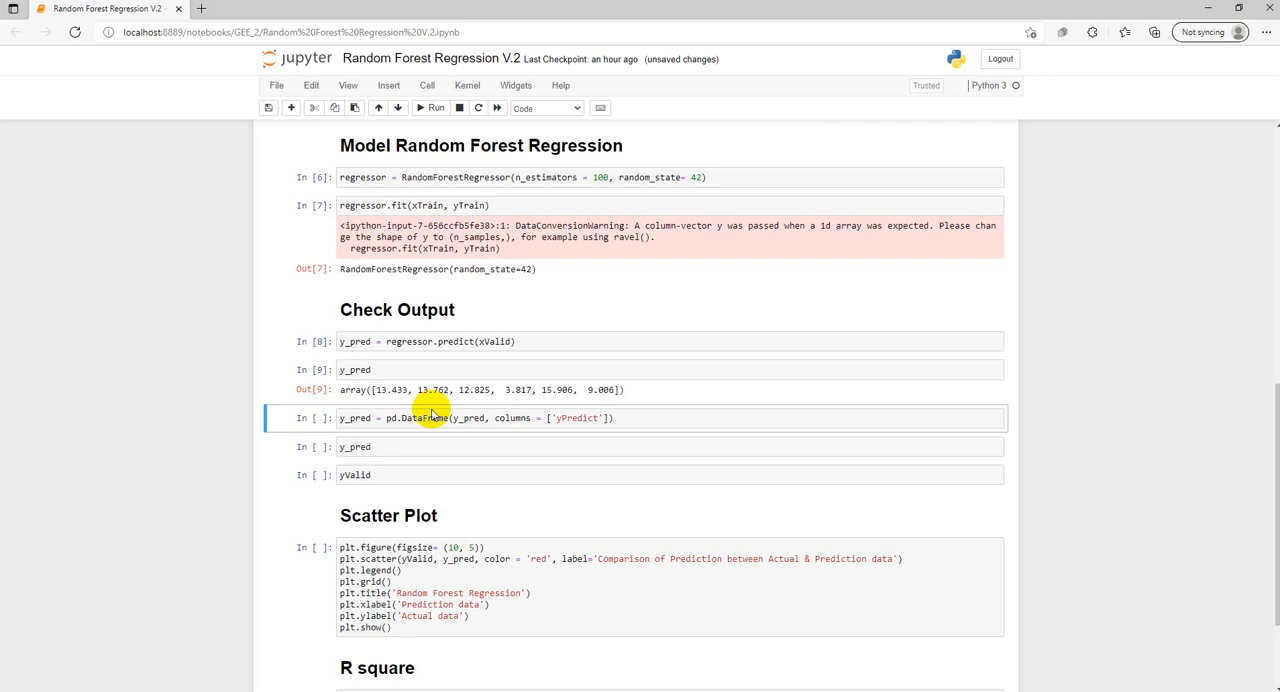
left_click(430, 108)
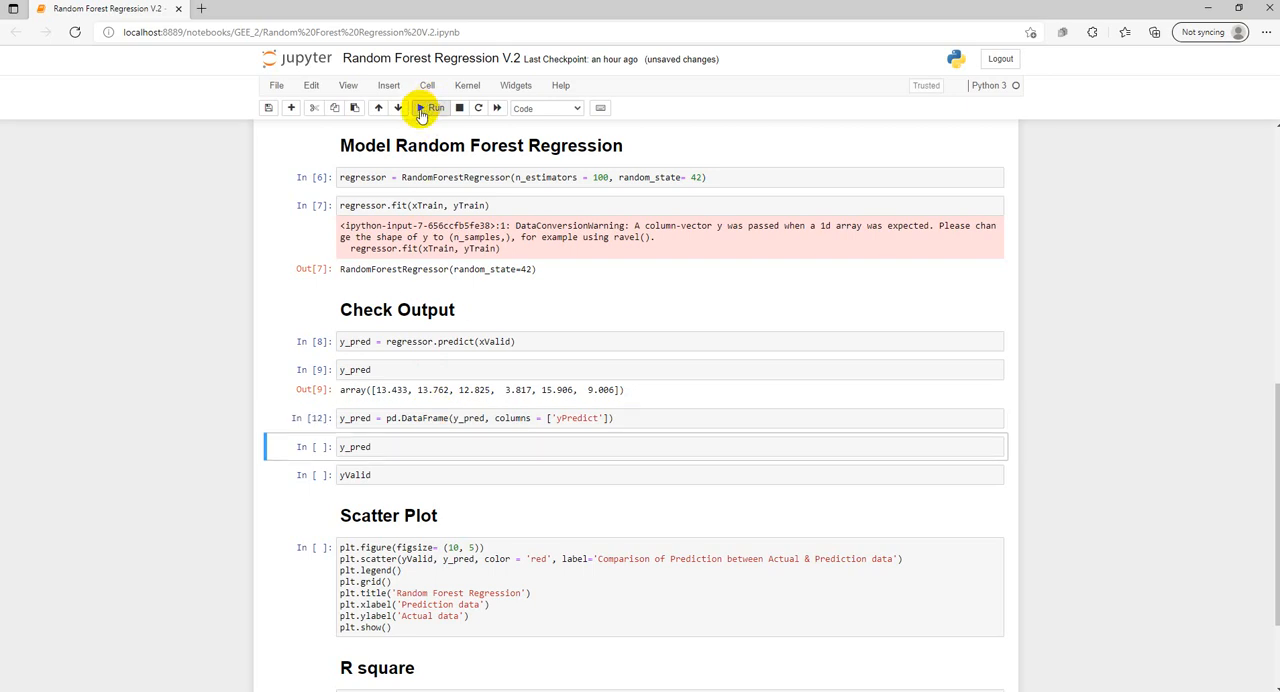
left_click(430, 107)
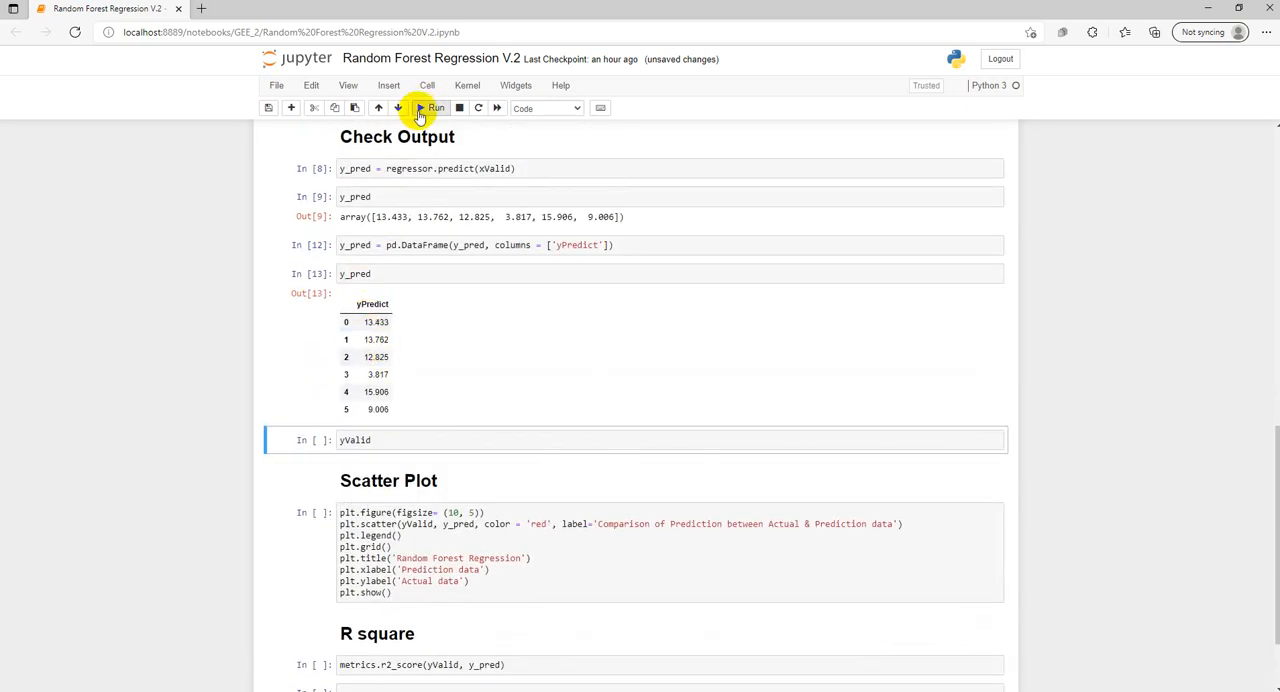
left_click(430, 108)
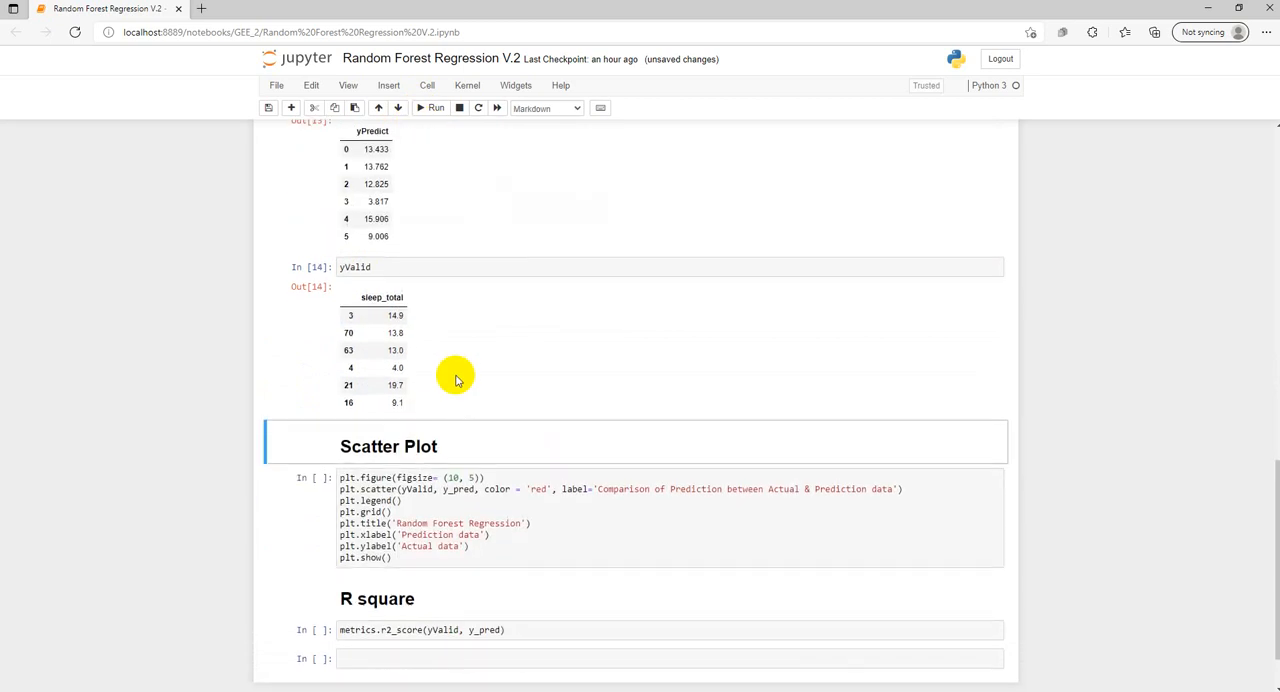
mouse_move(462, 361)
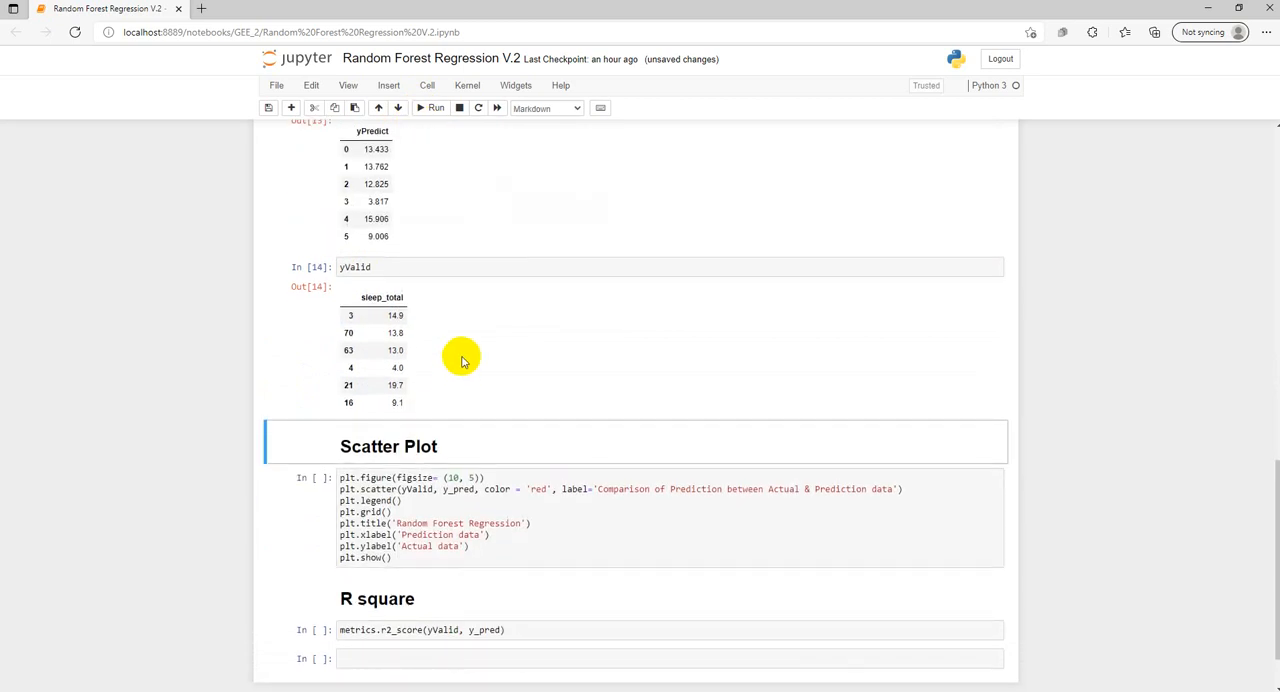
scroll("up", 3)
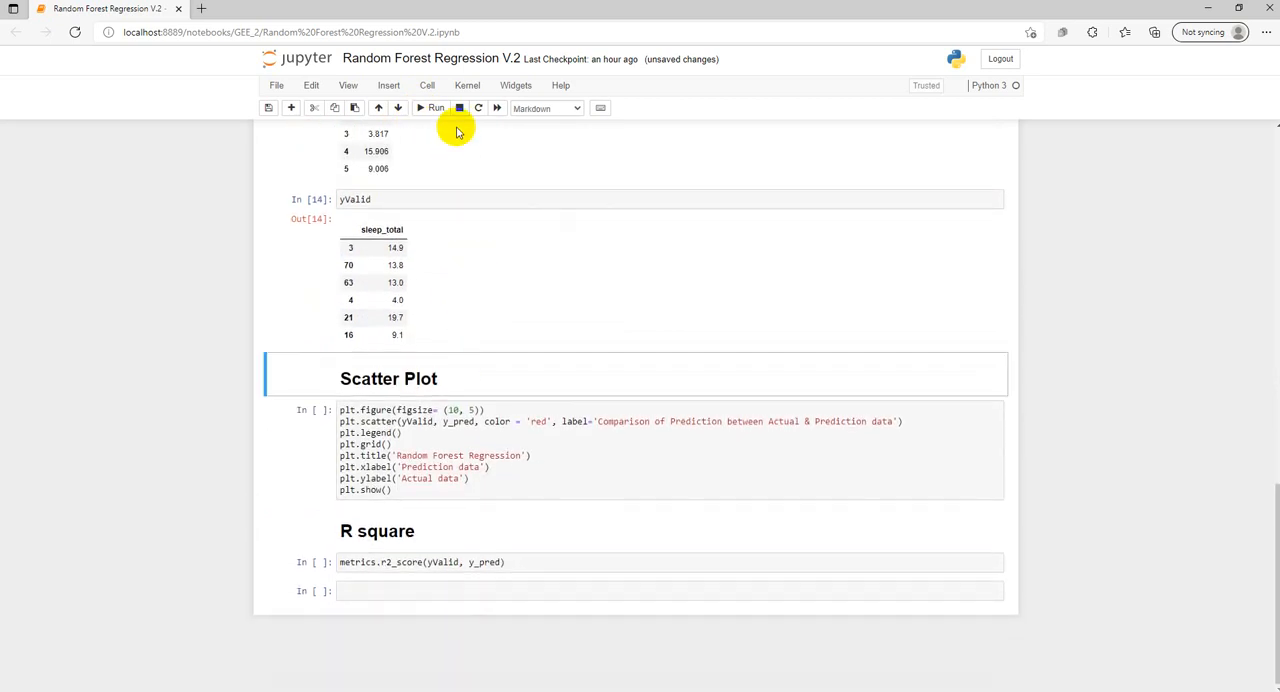
mouse_move(430, 108)
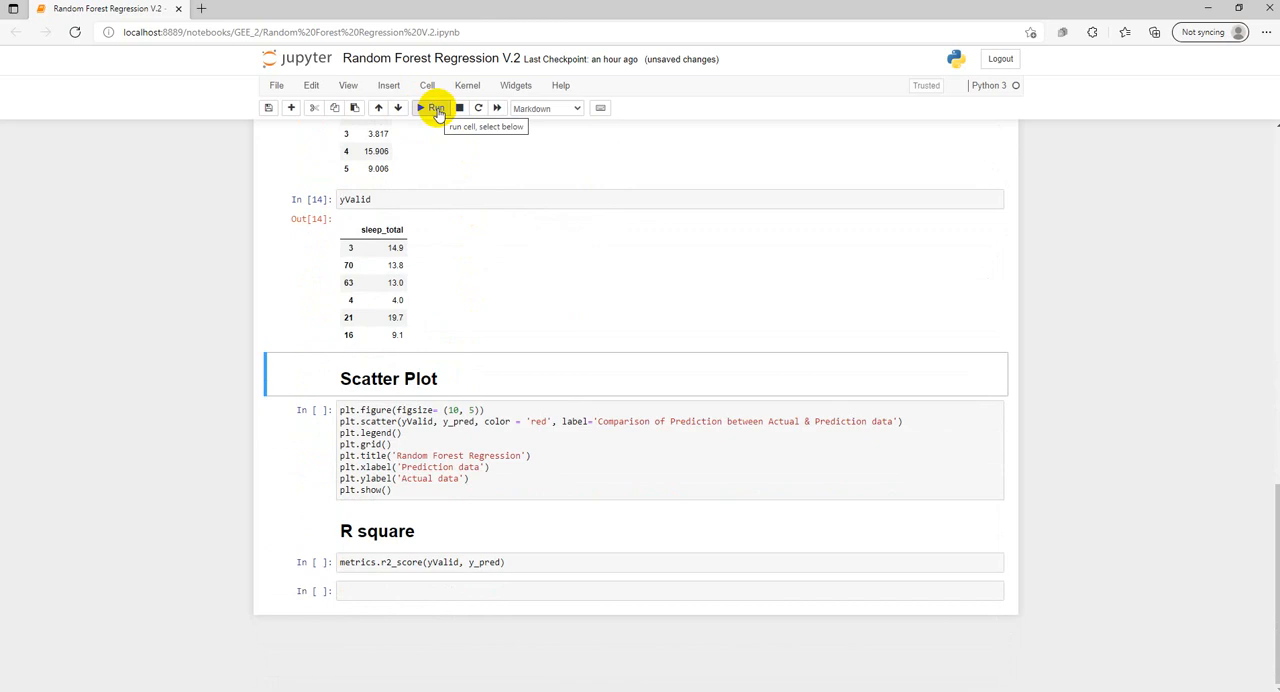
Run the Scatter Plot heading and plt.scatter cell to plot predicted versus actual sleep
left_click(434, 108)
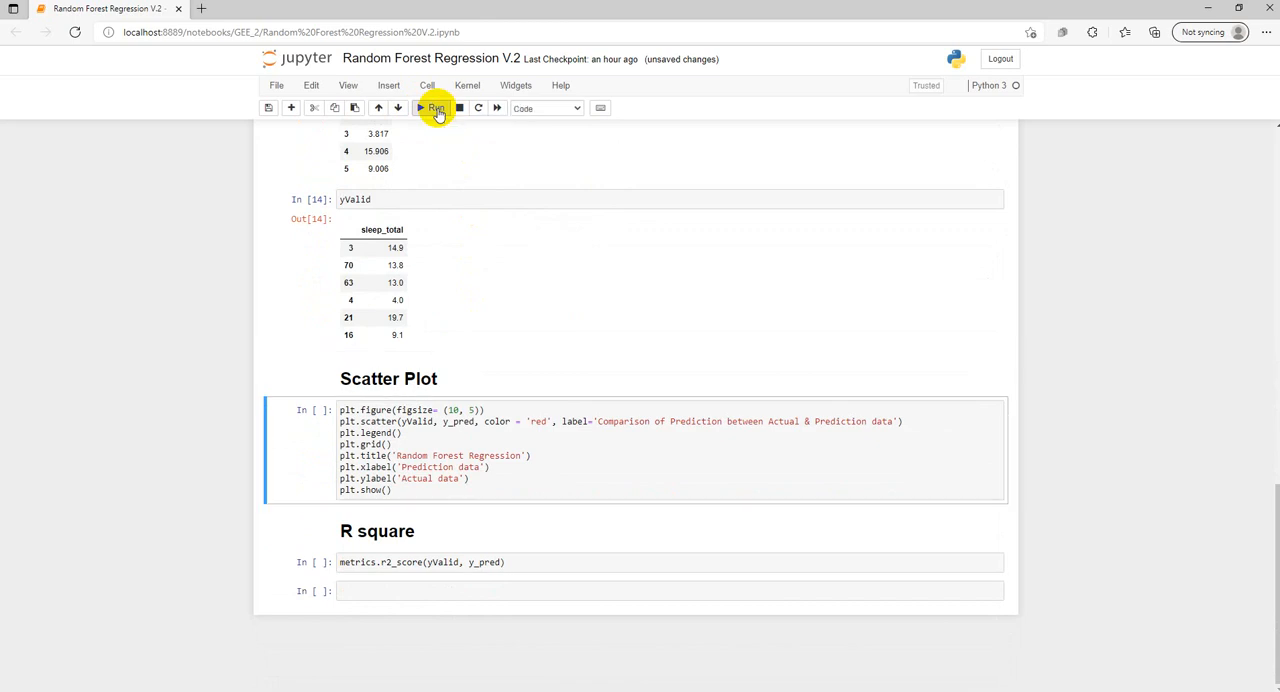
left_click(432, 108)
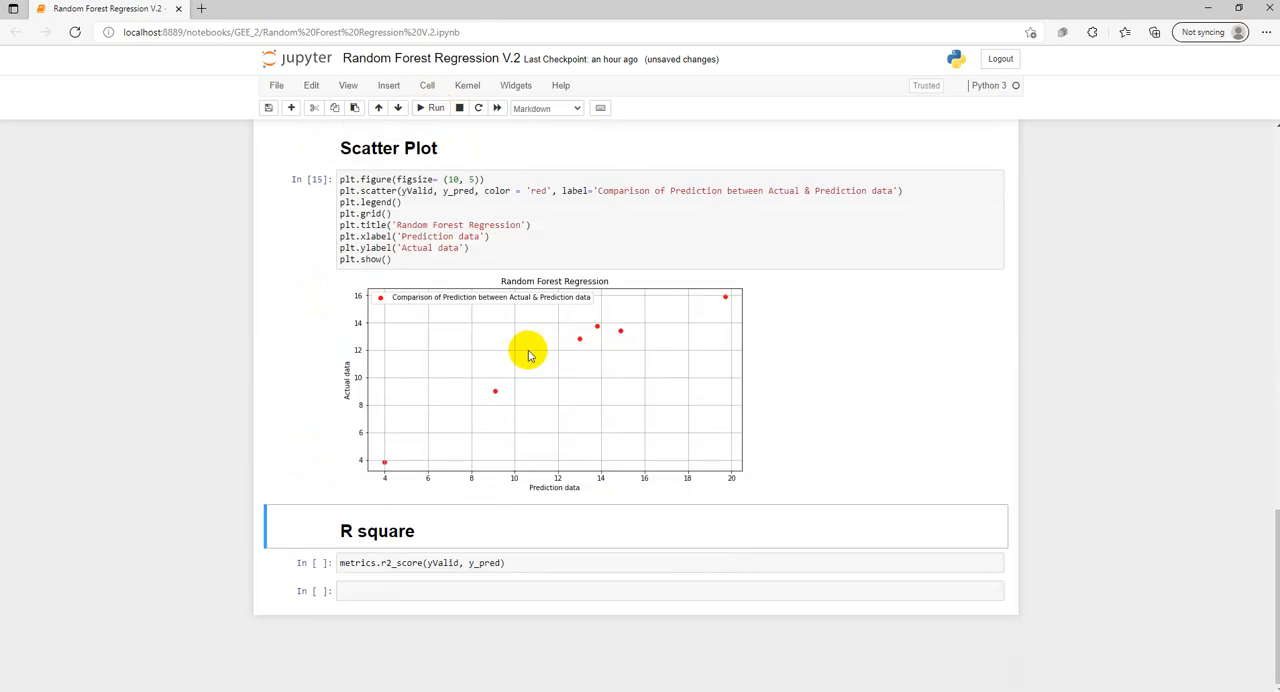
mouse_move(537, 490)
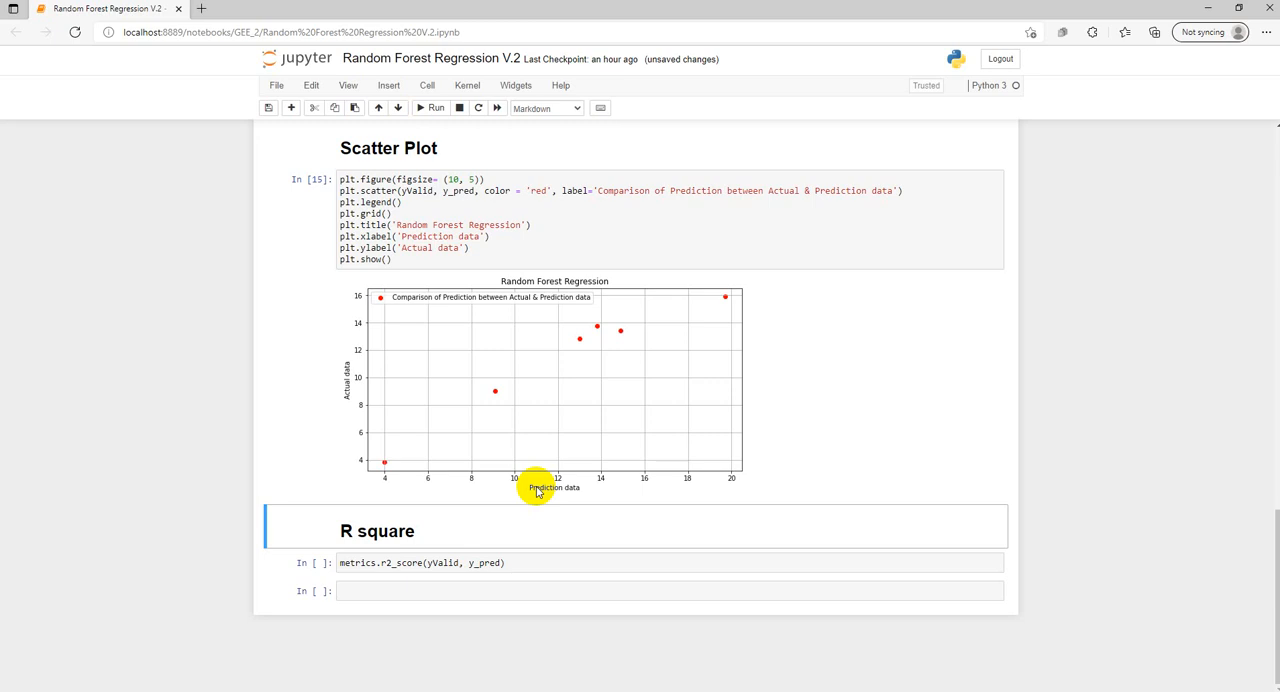
mouse_move(385, 421)
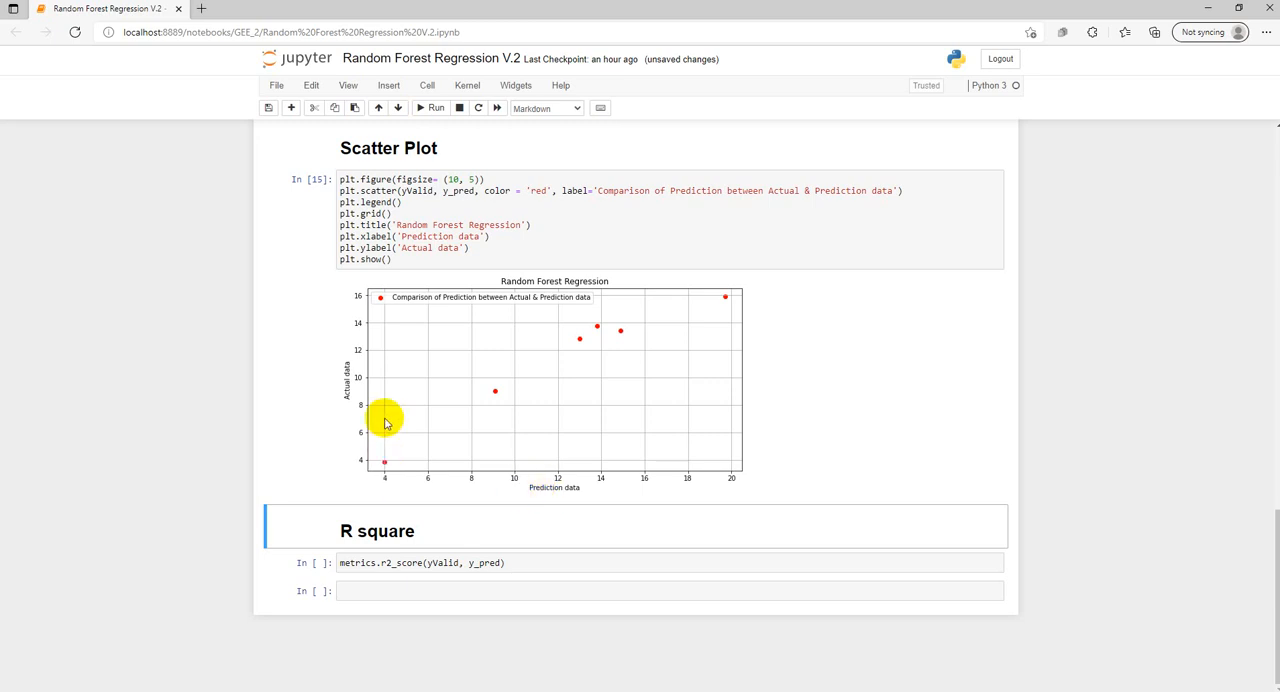
mouse_move(717, 330)
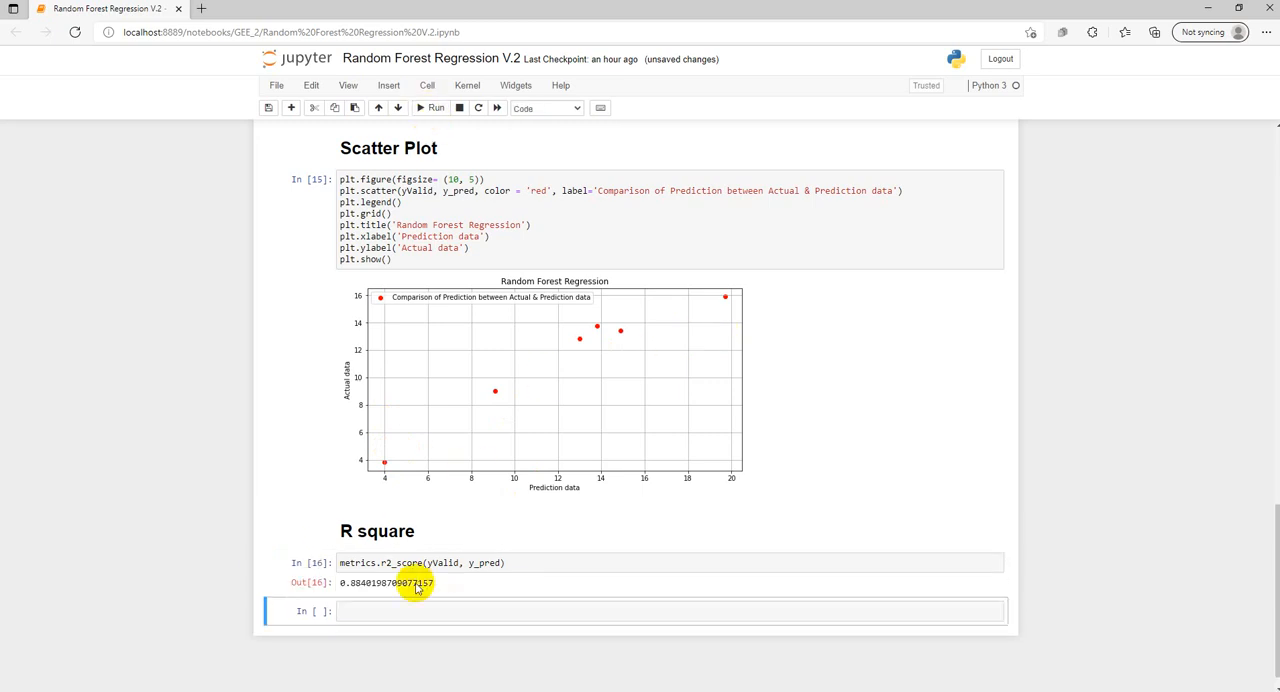
mouse_move(350, 595)
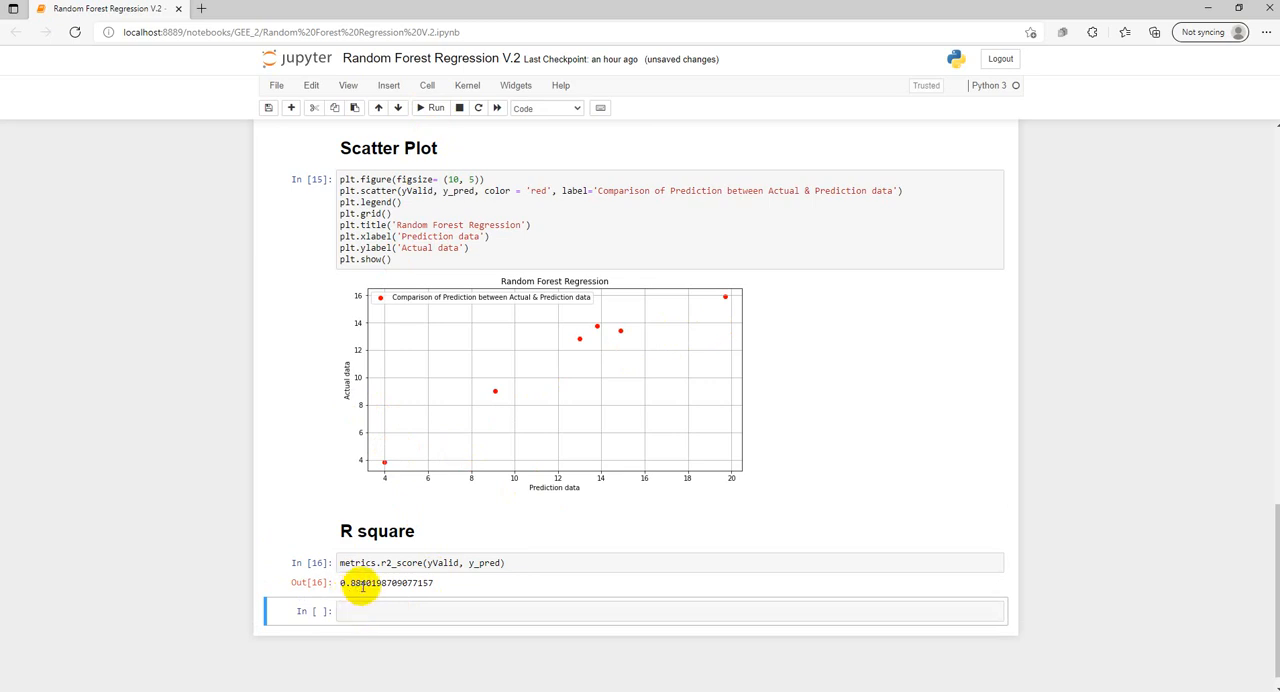
mouse_move(620, 340)
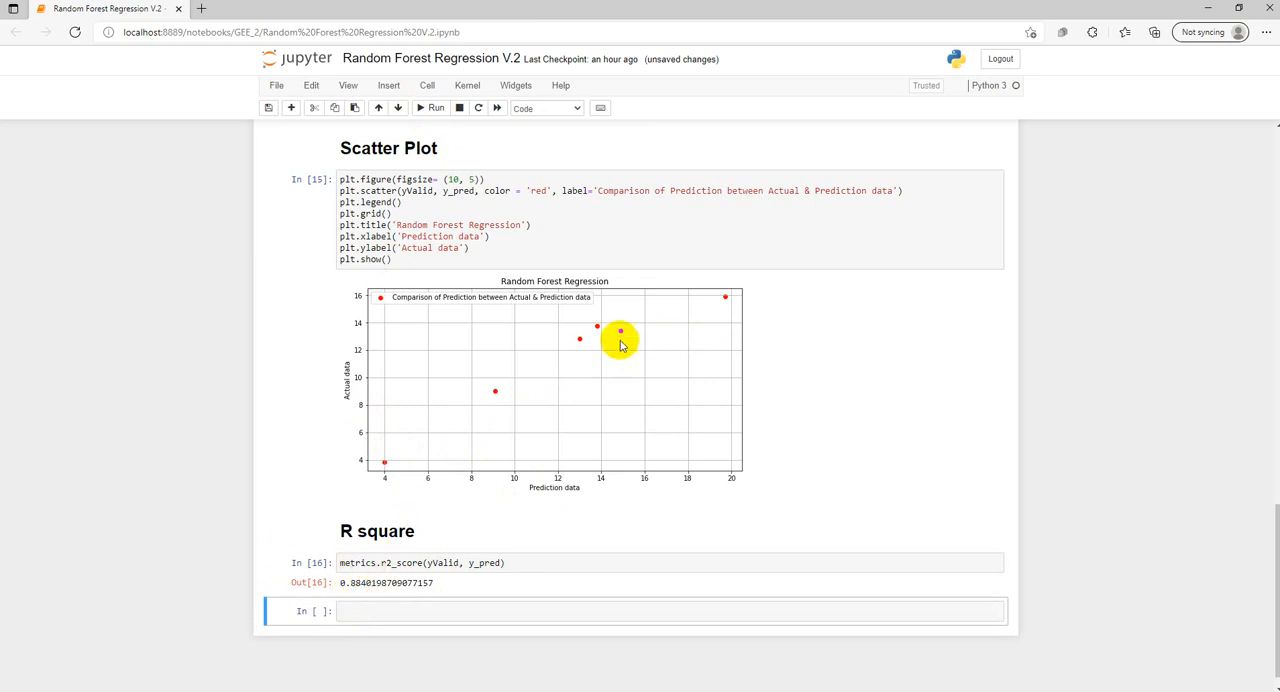
Change n_estimators to 1000, refit the forest, and rerun the prediction and output cells
scroll("up", 3)
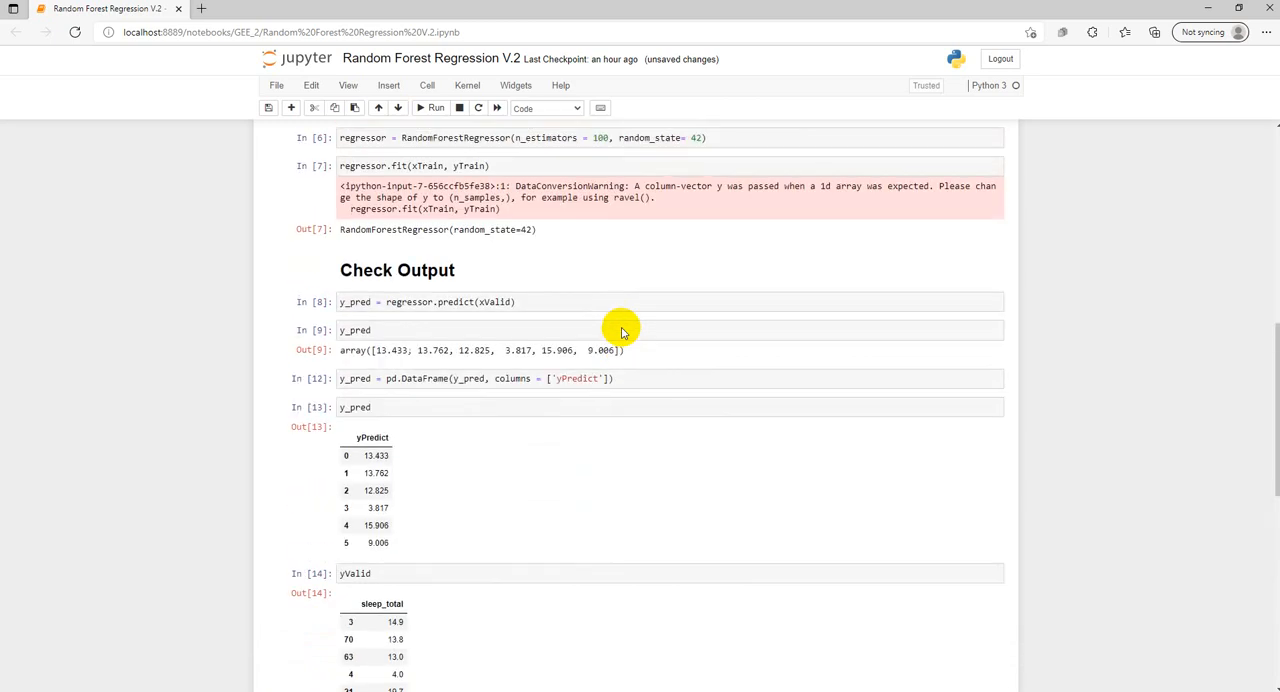
scroll("up", 3)
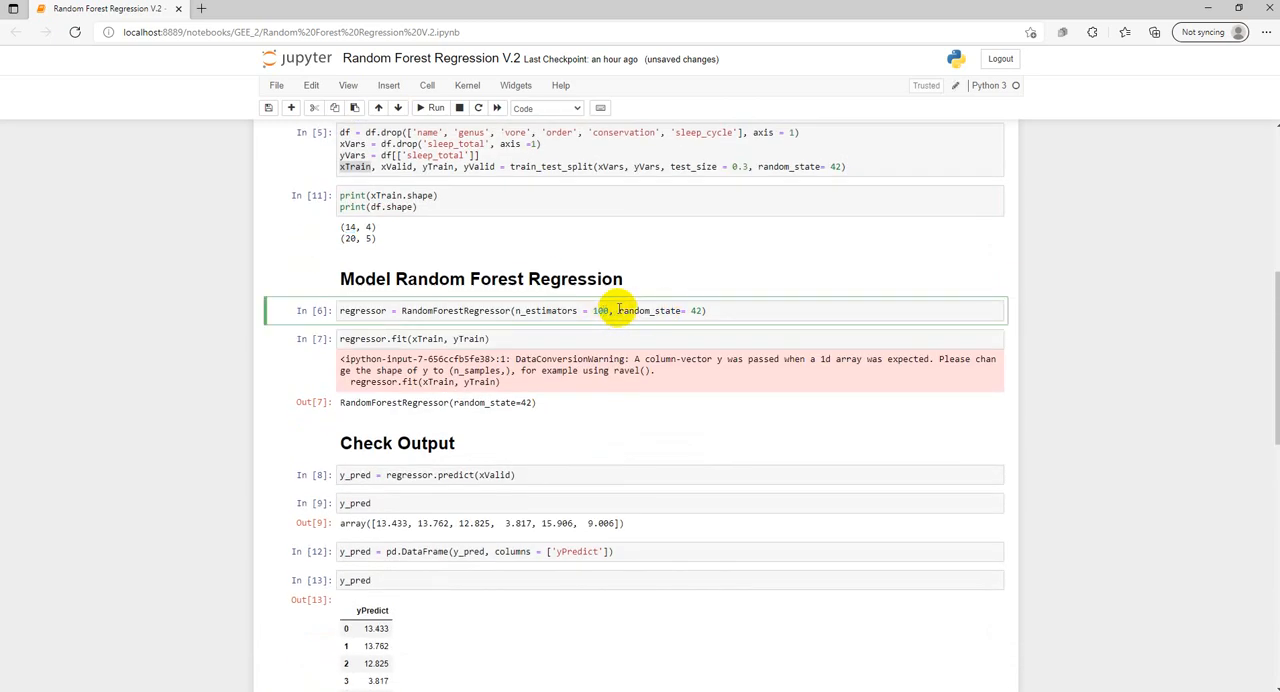
type("0")
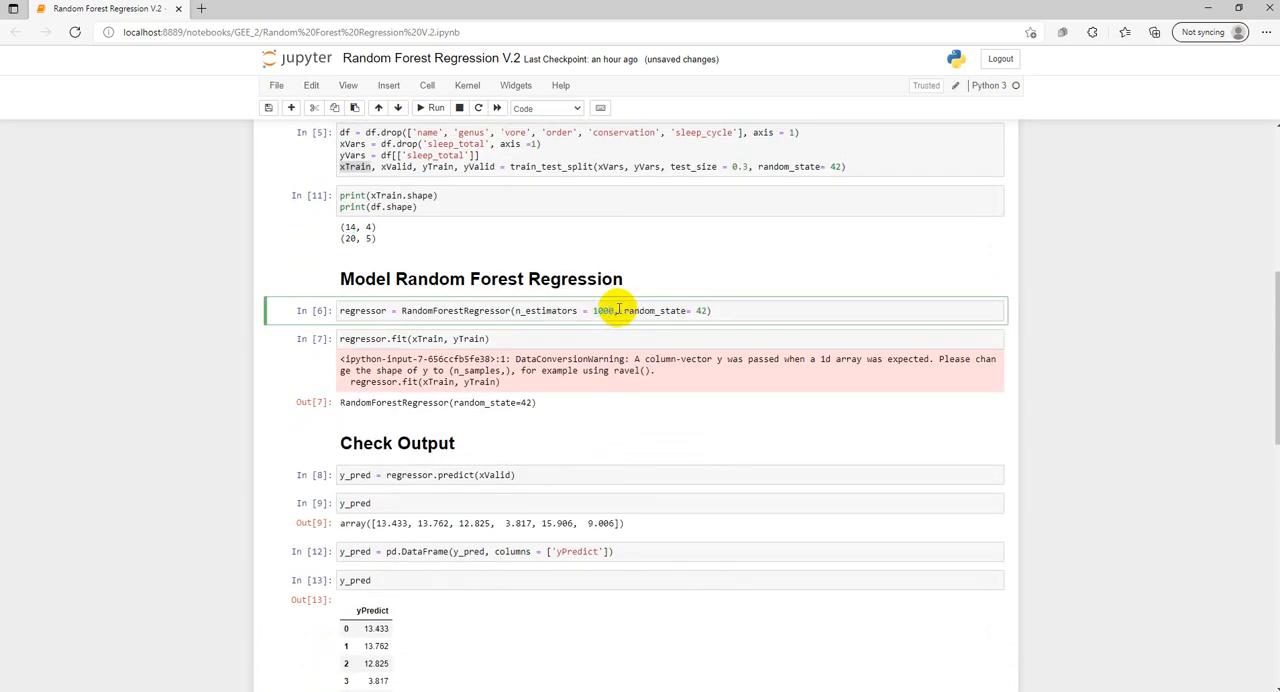
left_click(430, 108)
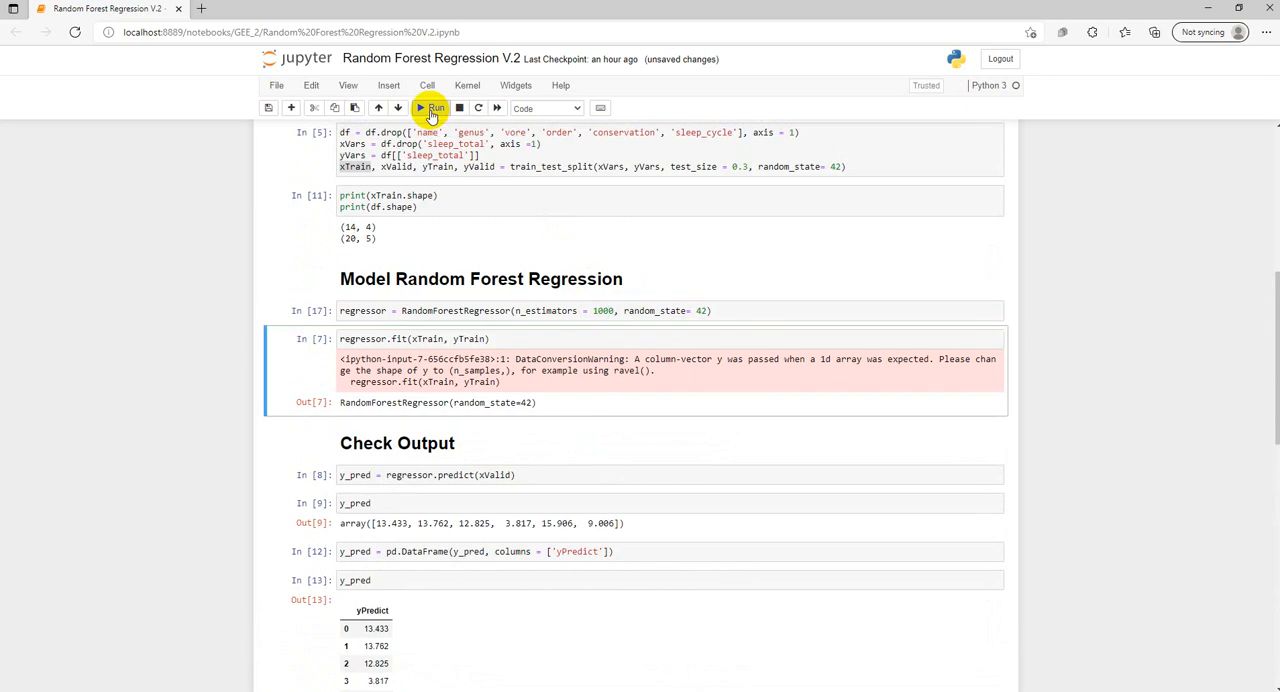
left_click(430, 108)
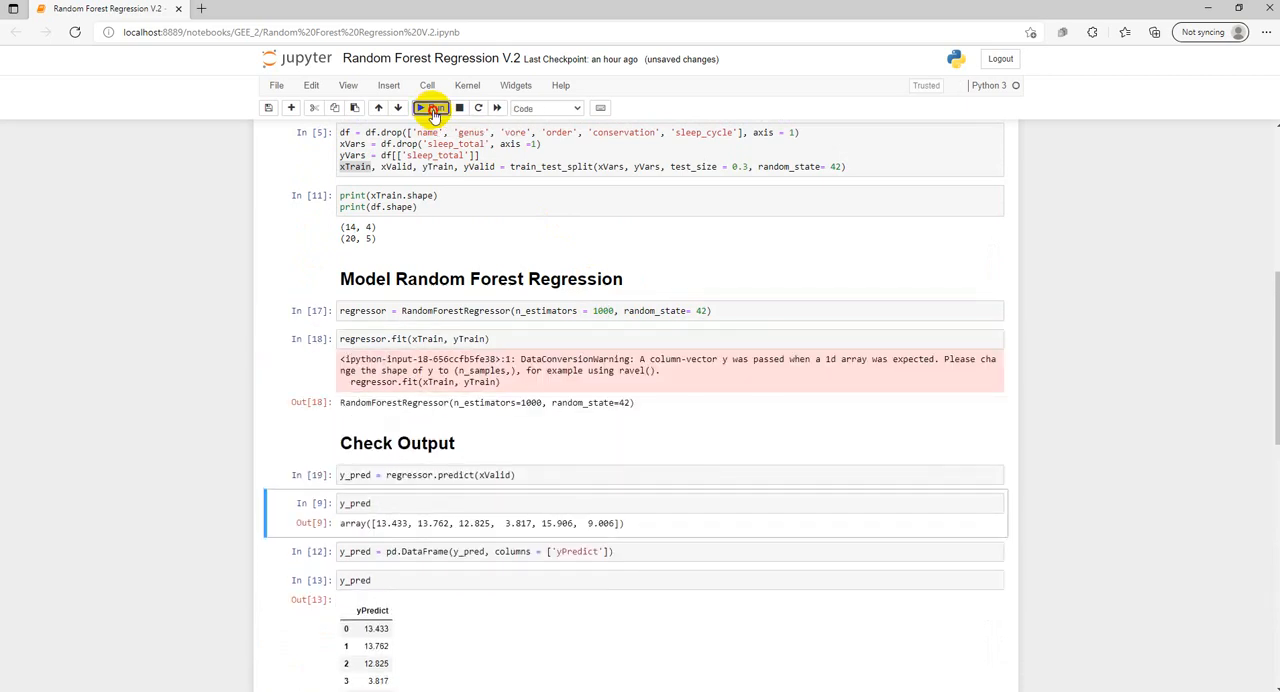
left_click(430, 108)
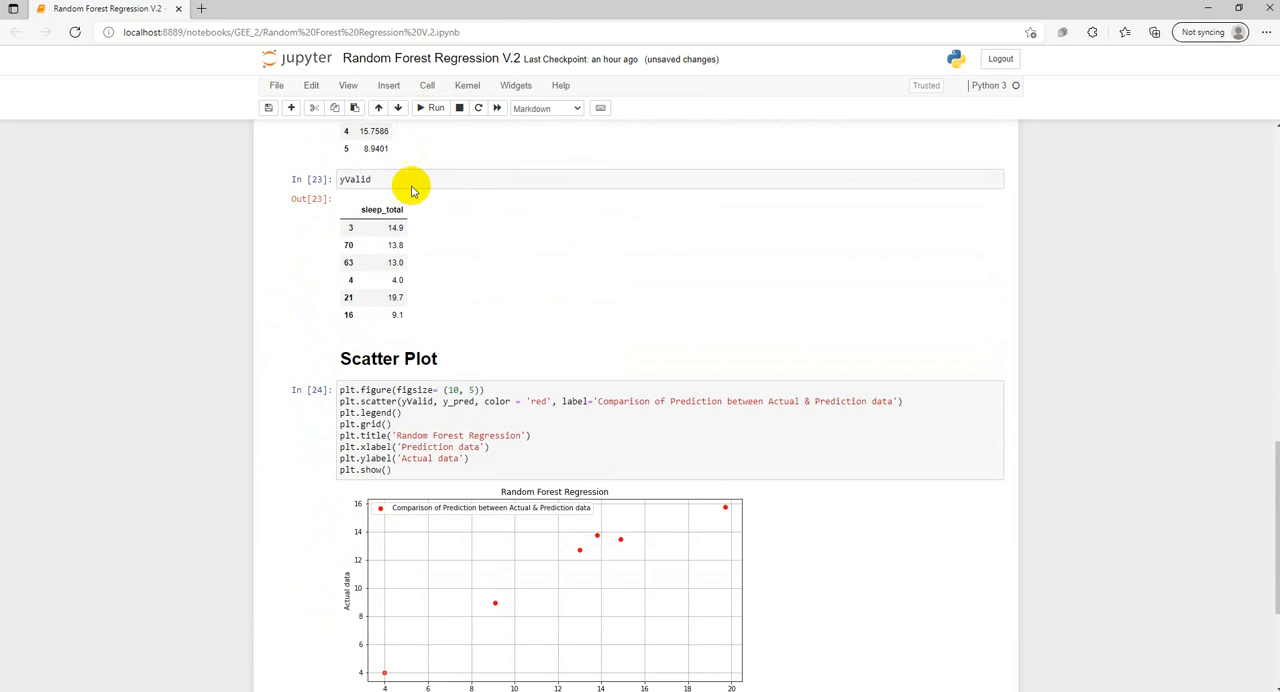
scroll("down", 3)
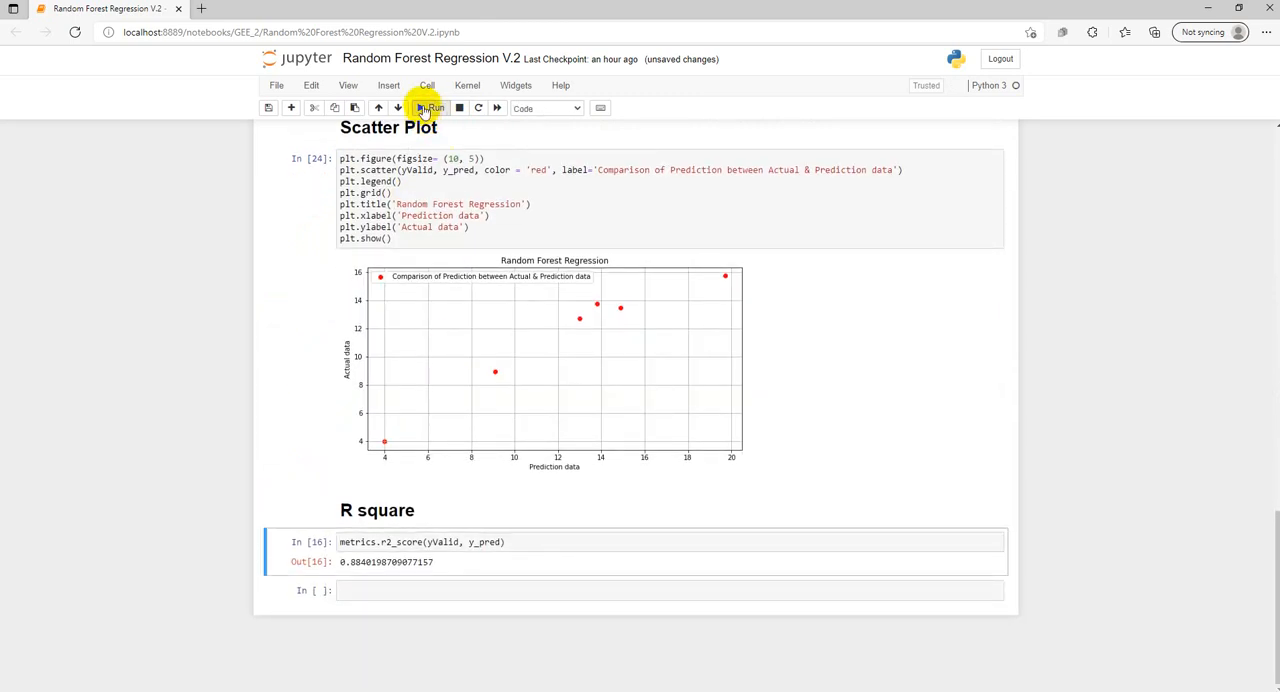
Run the R square cell, now reading about 0.8765 for the 1000-tree model
left_click(428, 107)
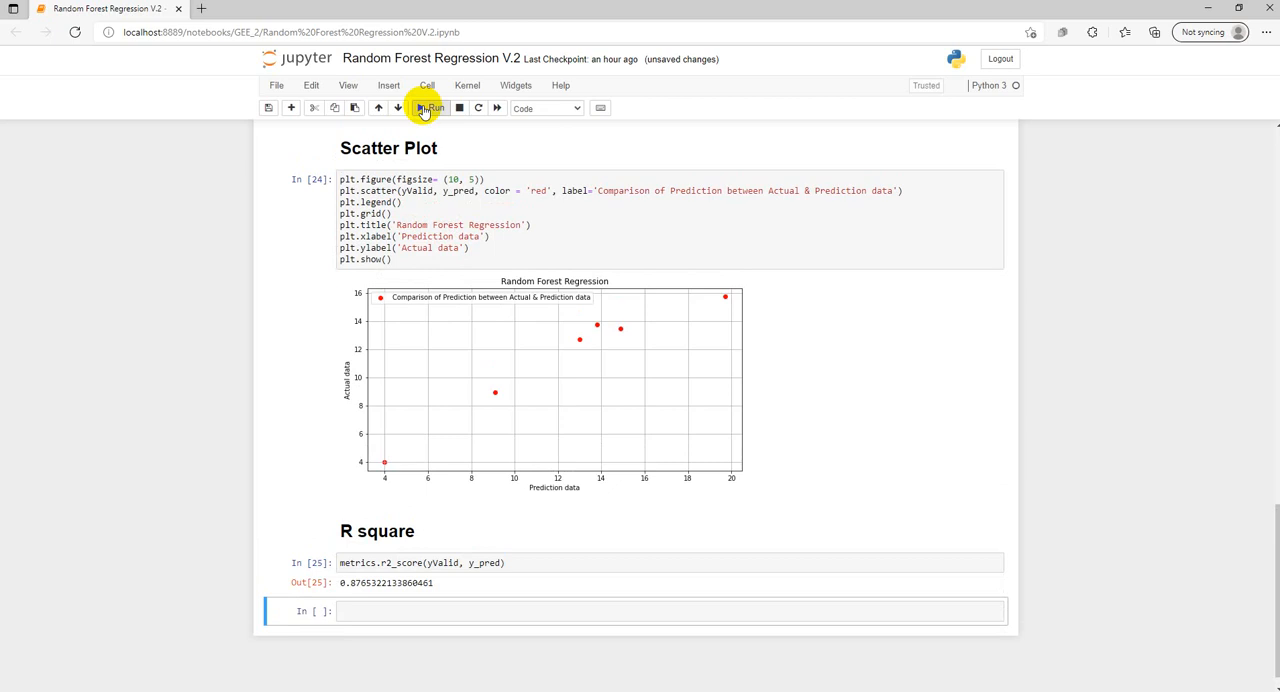
scroll("up", 3)
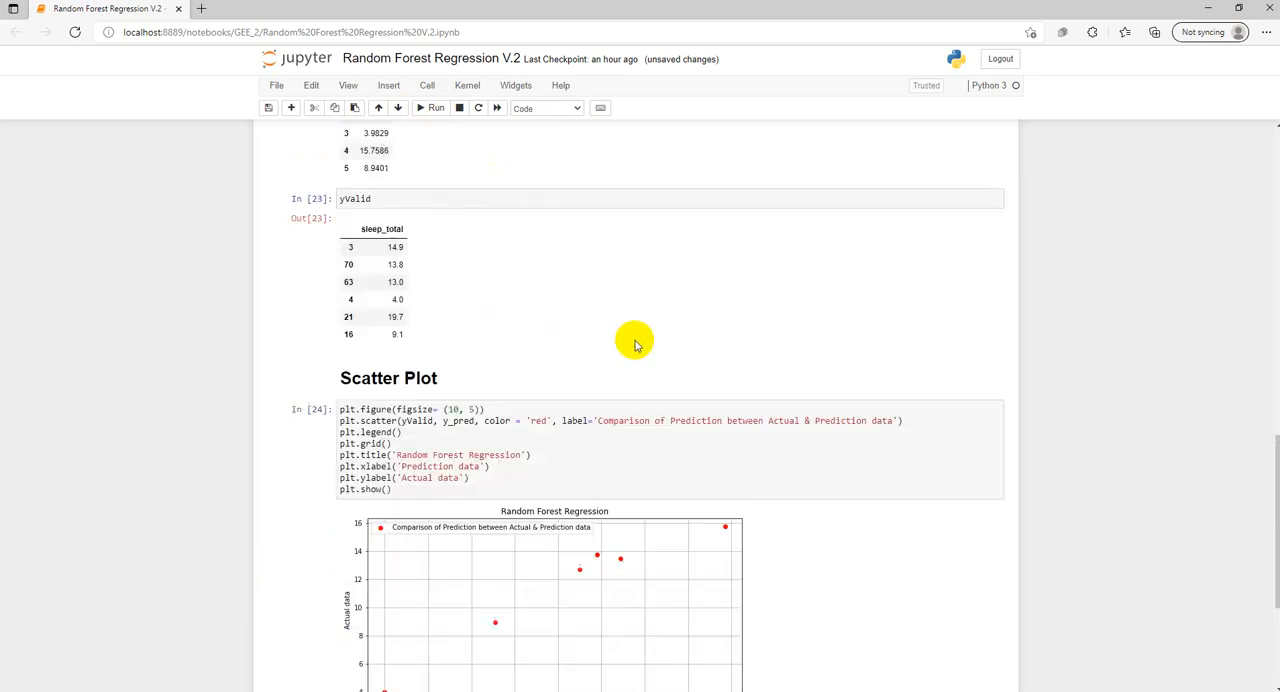
scroll("down", 3)
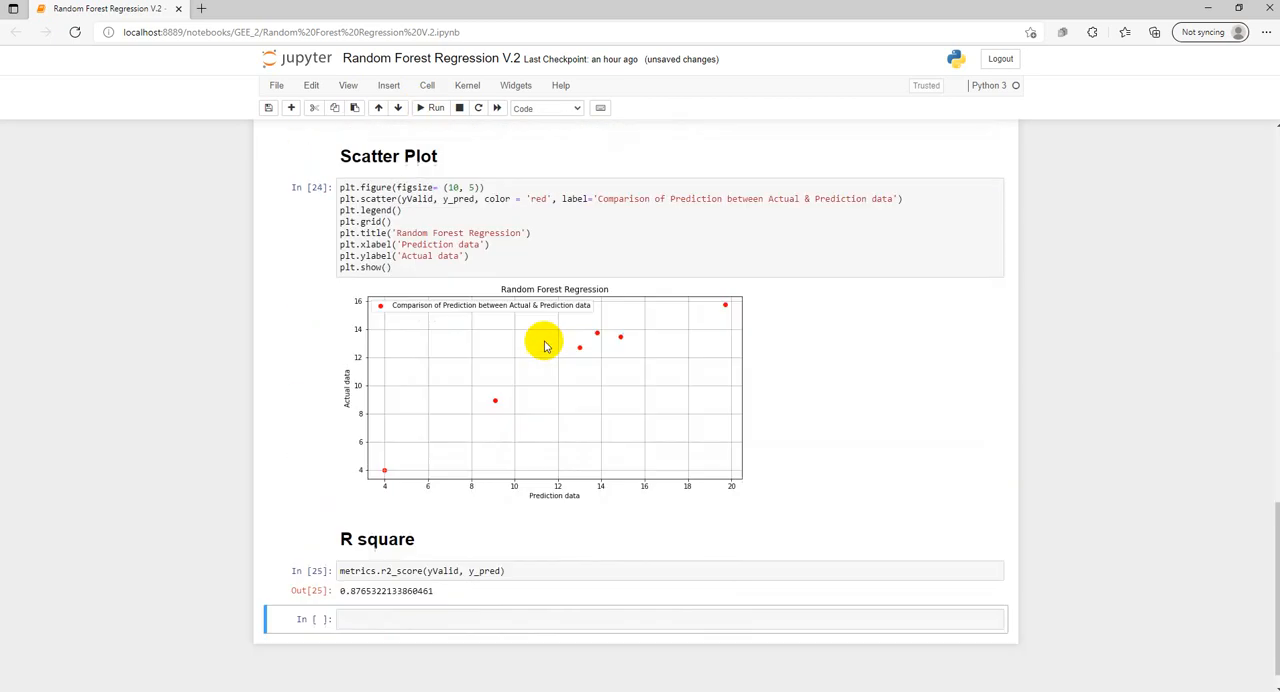
scroll("down", 3)
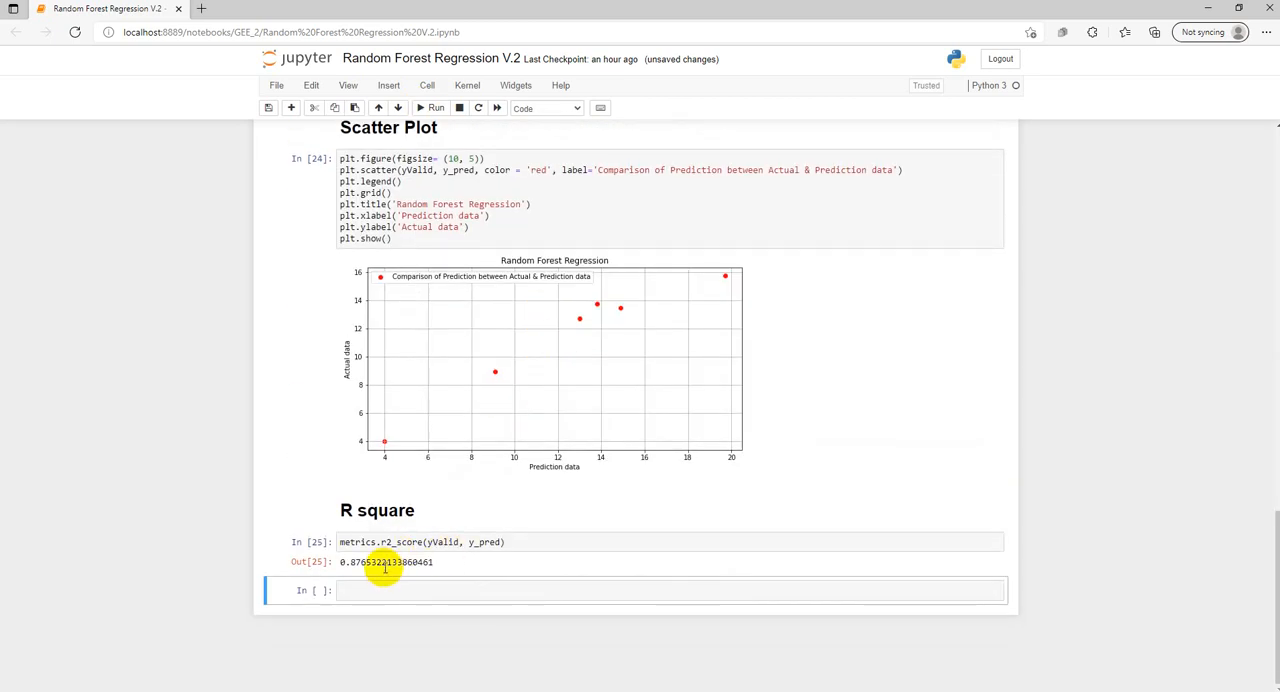
mouse_move(390, 575)
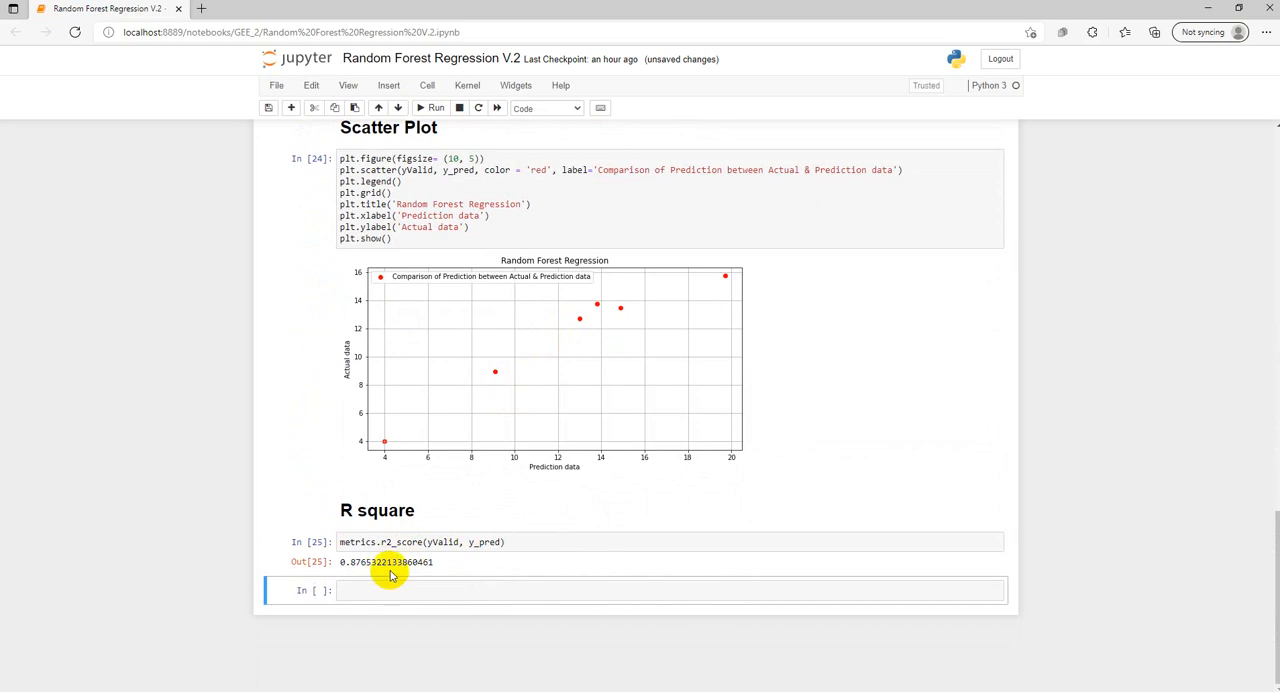
mouse_move(420, 578)
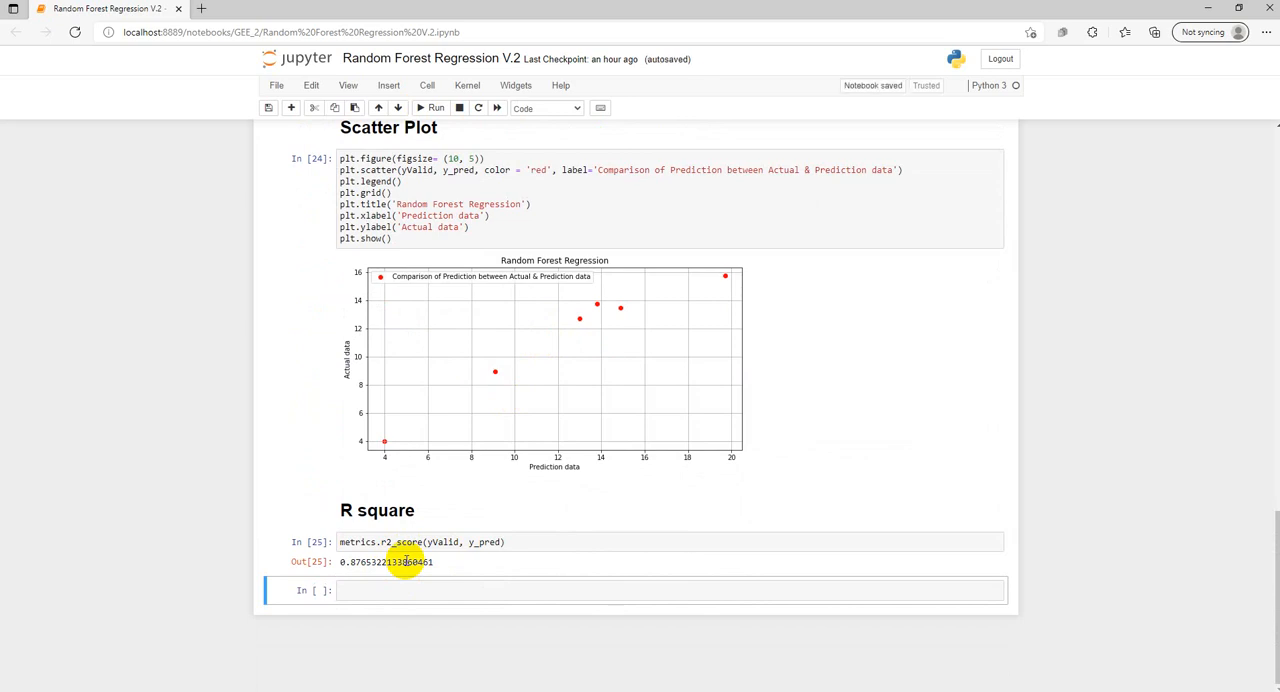
mouse_move(457, 504)
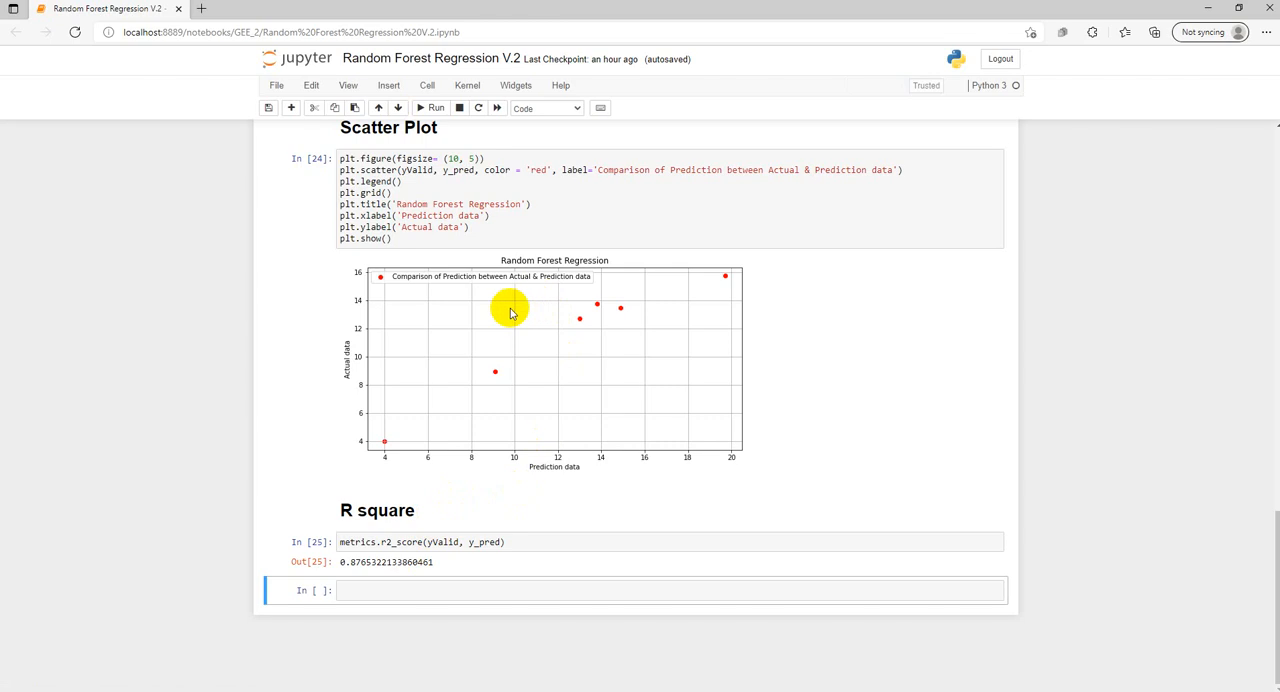
Scroll back to the model cell and select the n_estimators parameter name
scroll("up", 3)
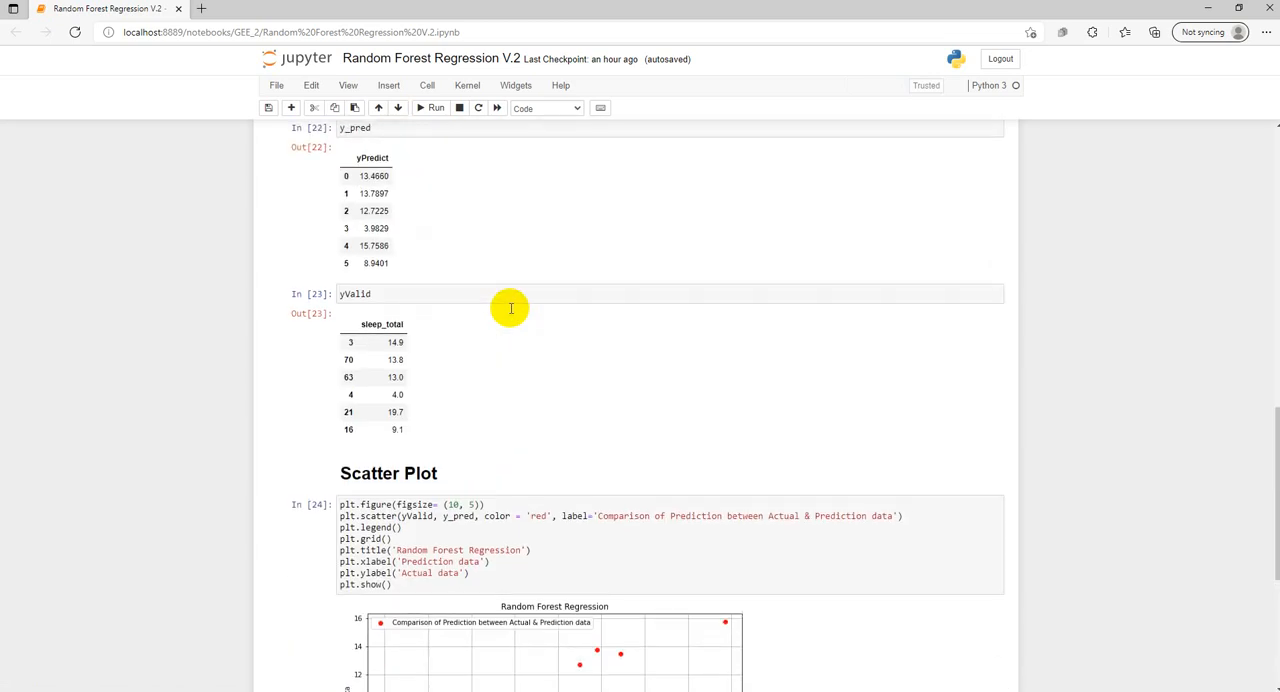
scroll("up", 3)
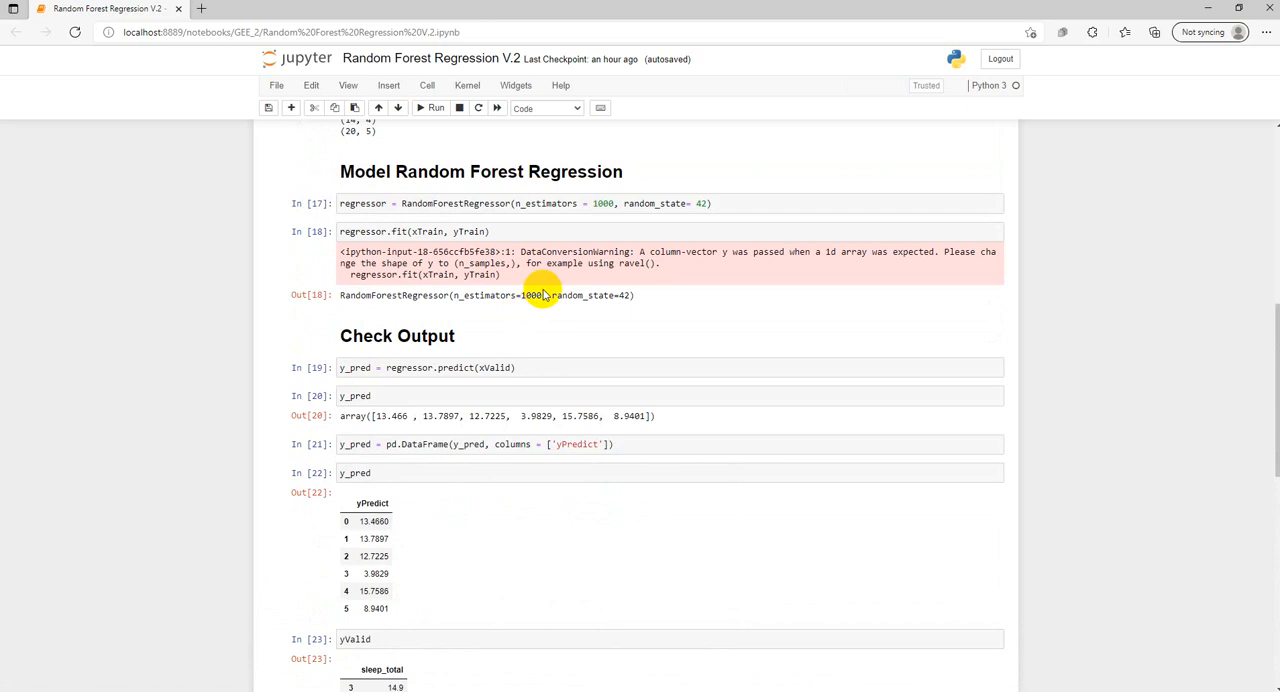
left_click(543, 203)
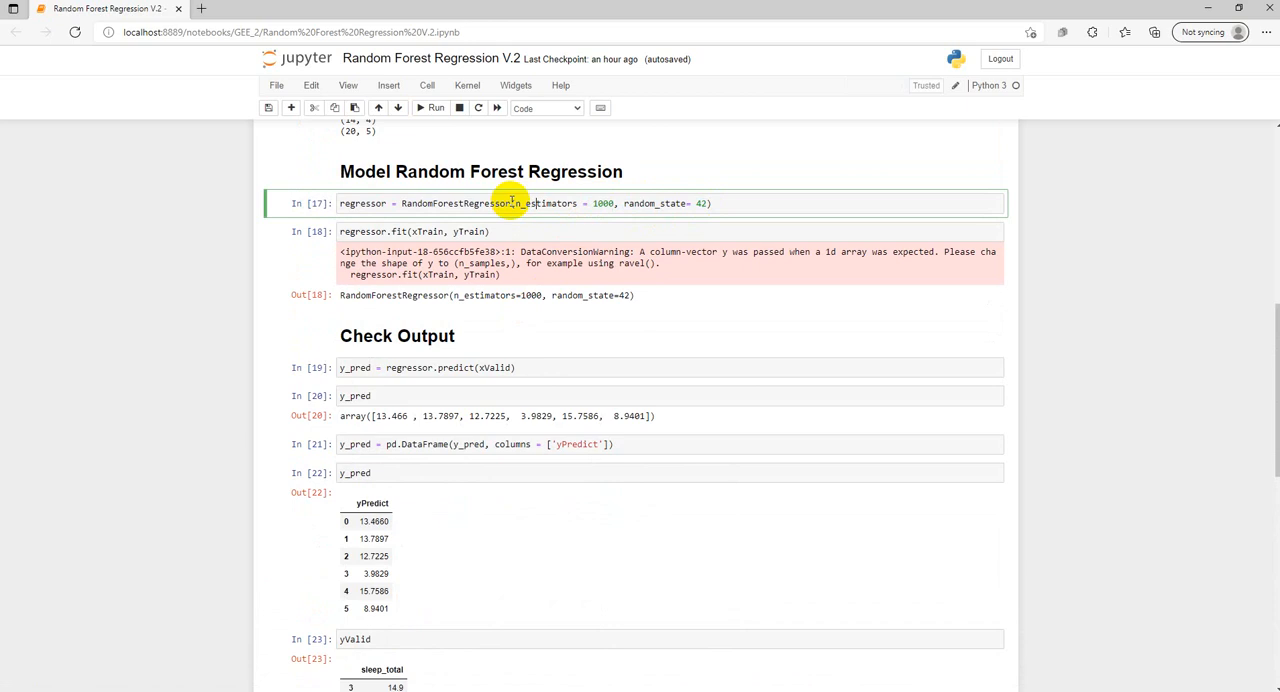
double_click(455, 203)
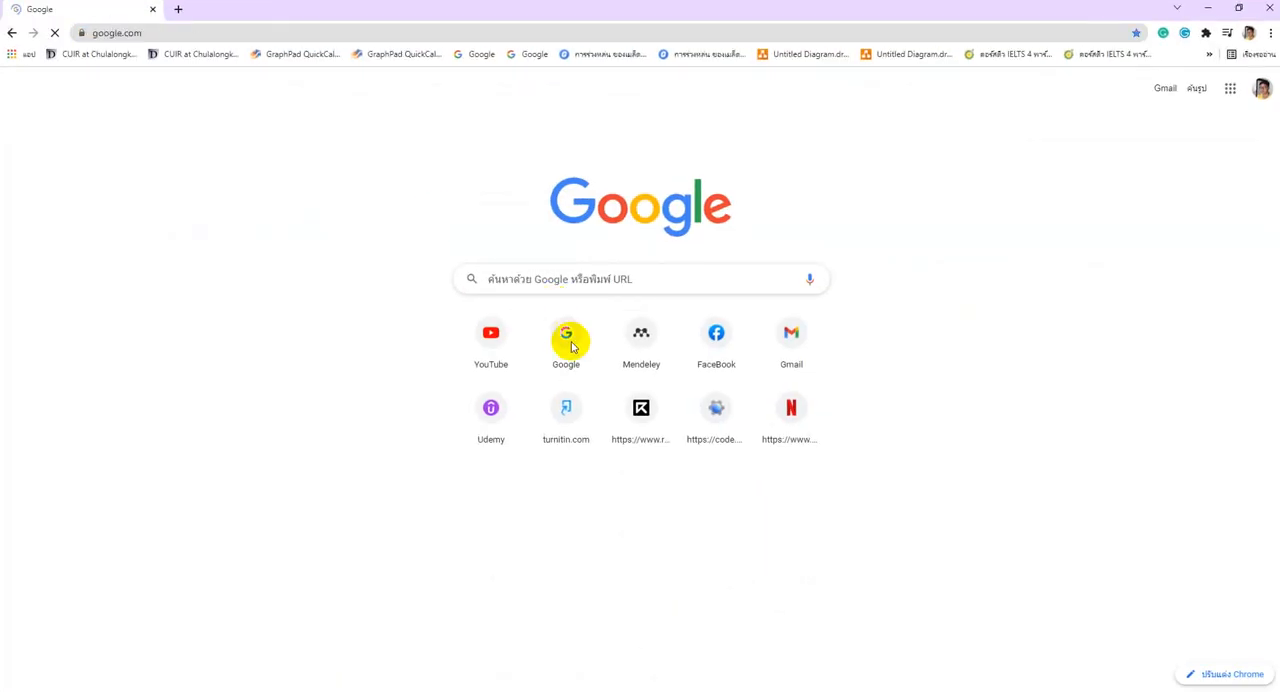
Search Google for 'sklearn random forest regressor' using the autocomplete suggestion
type("sk")
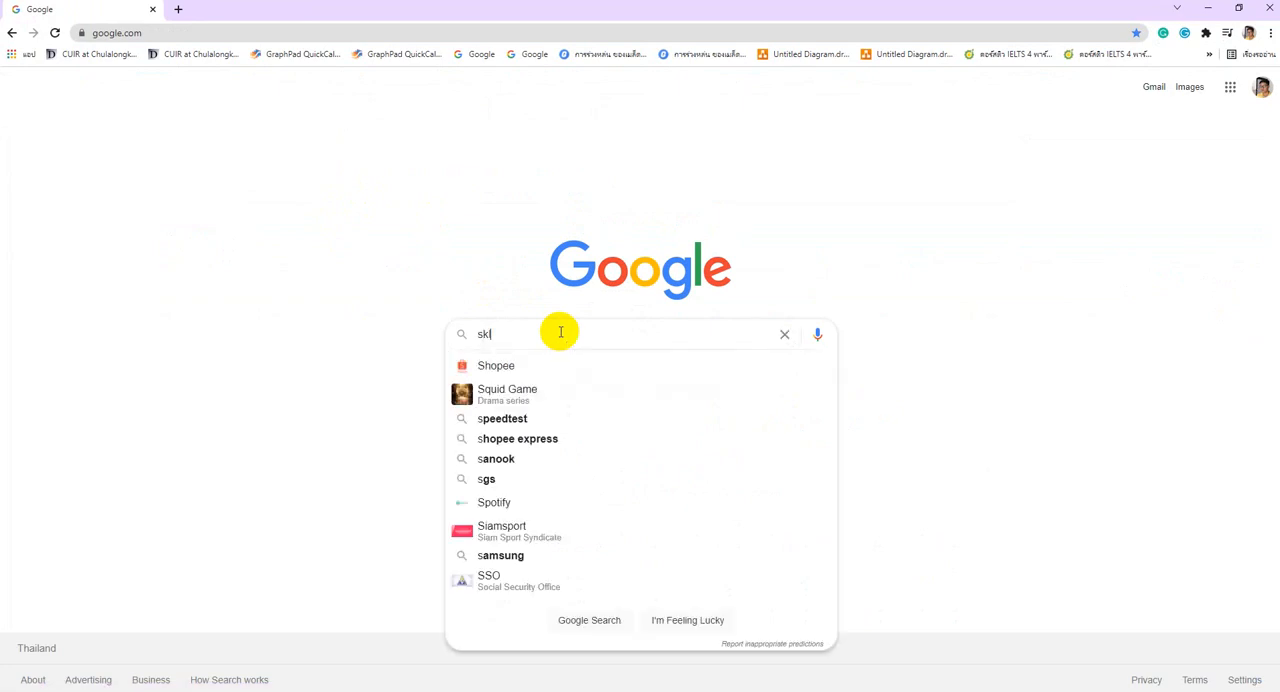
type("learn")
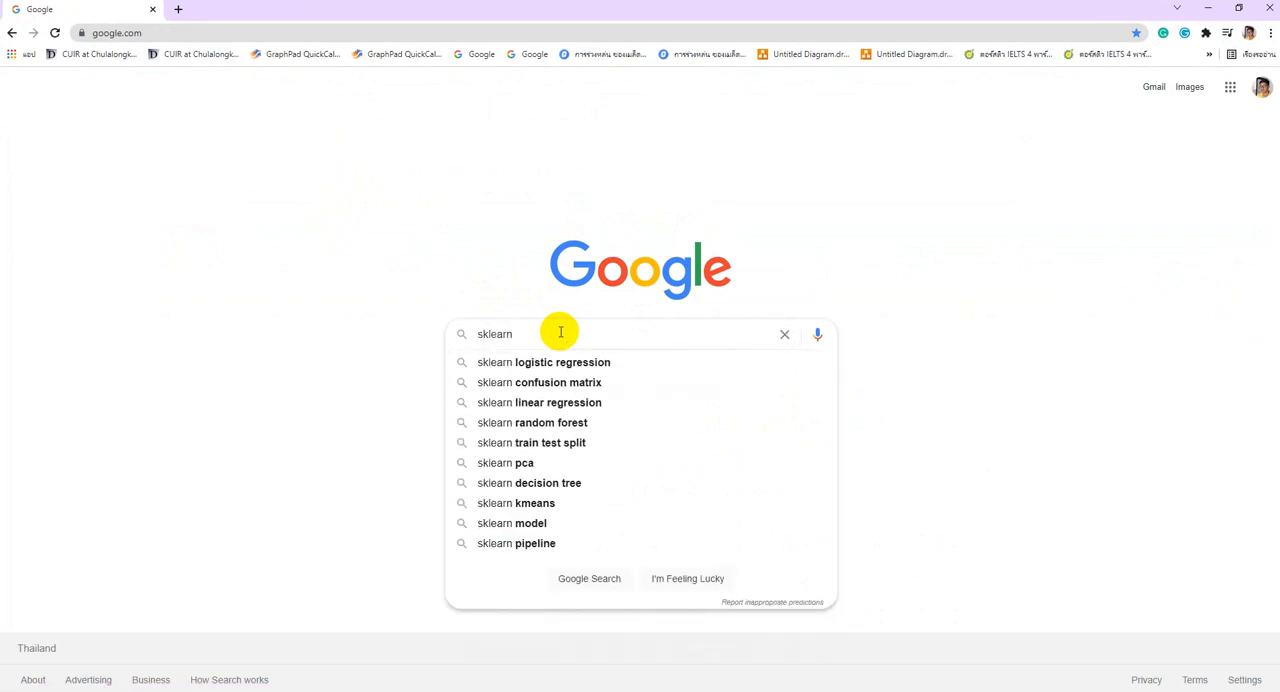
type("r")
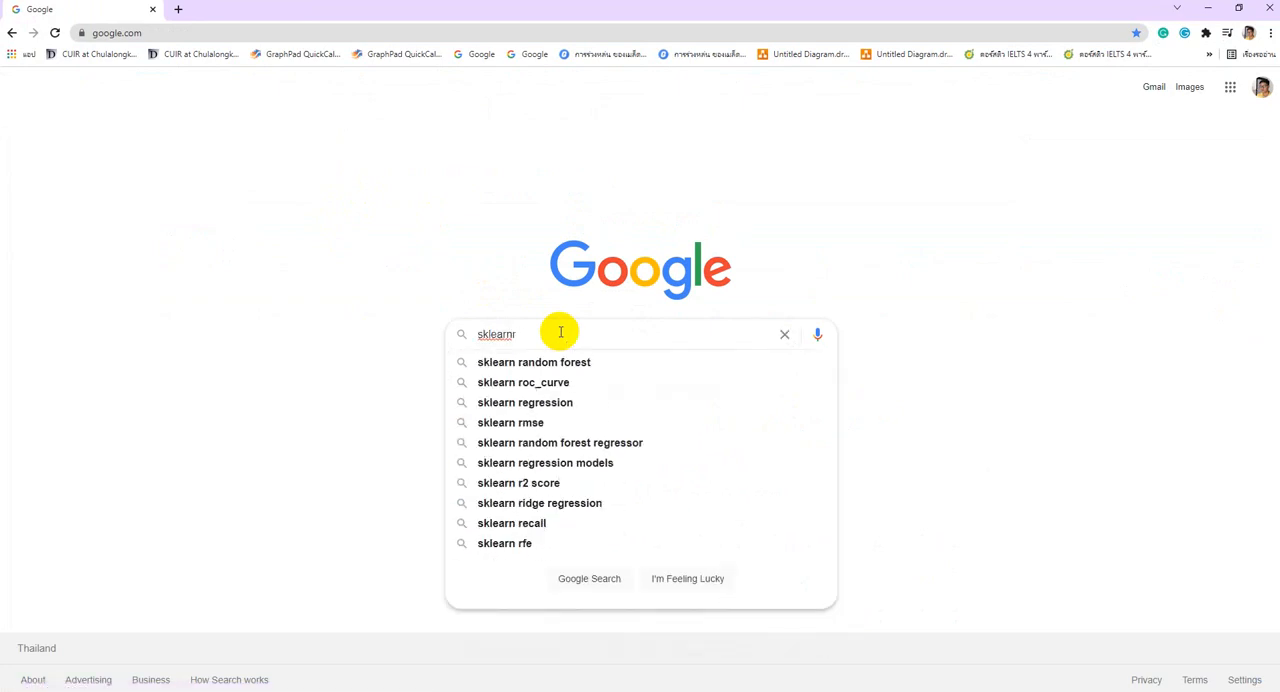
left_click(560, 442)
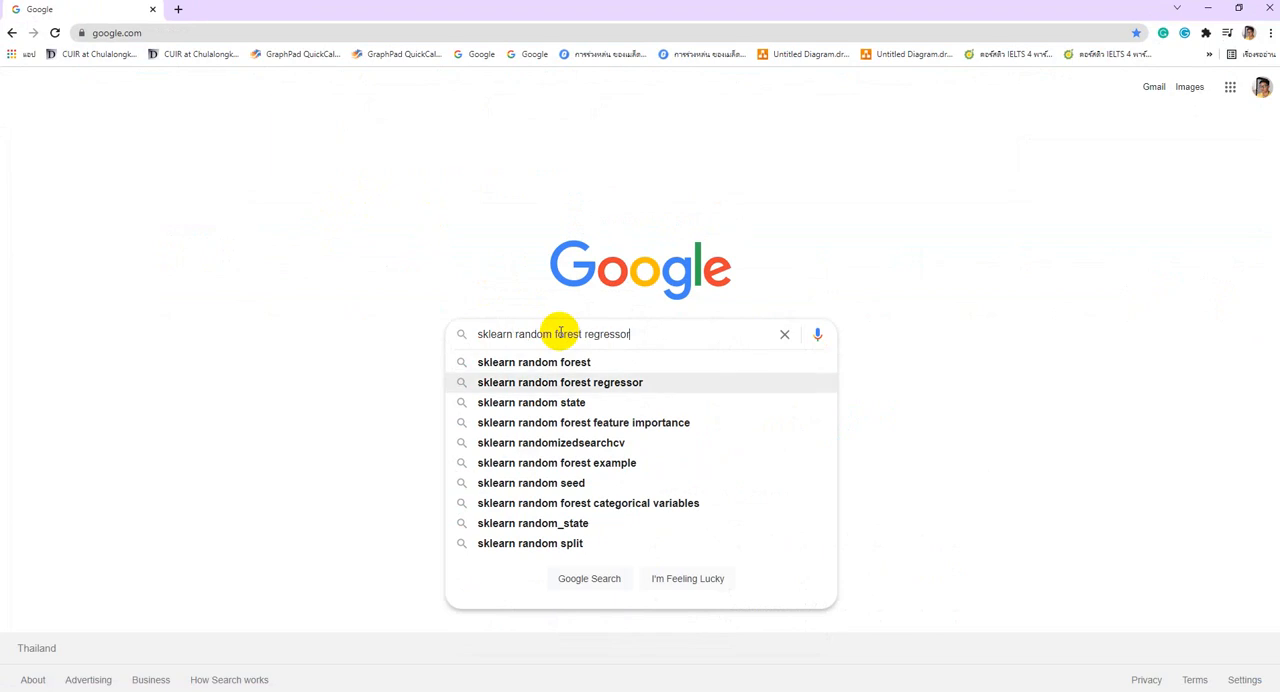
left_click(560, 382)
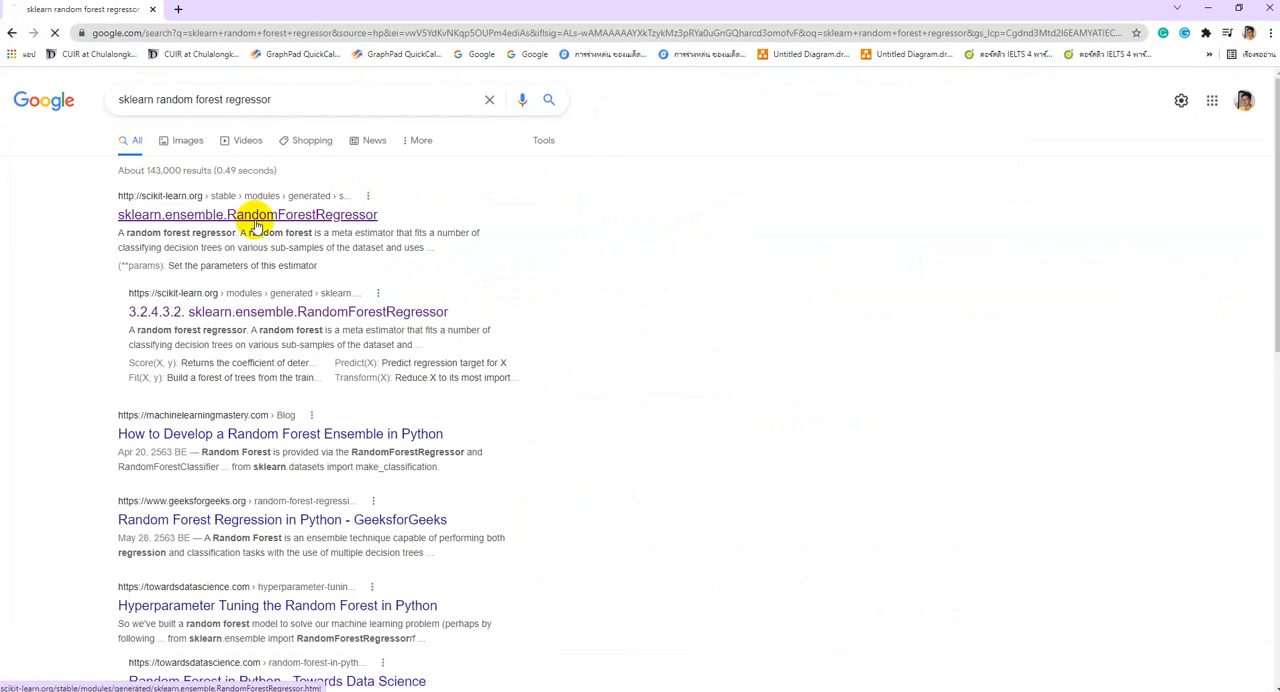
Open the sklearn.ensemble.RandomForestRegressor docs and scroll through its Parameters and Attributes
left_click(247, 214)
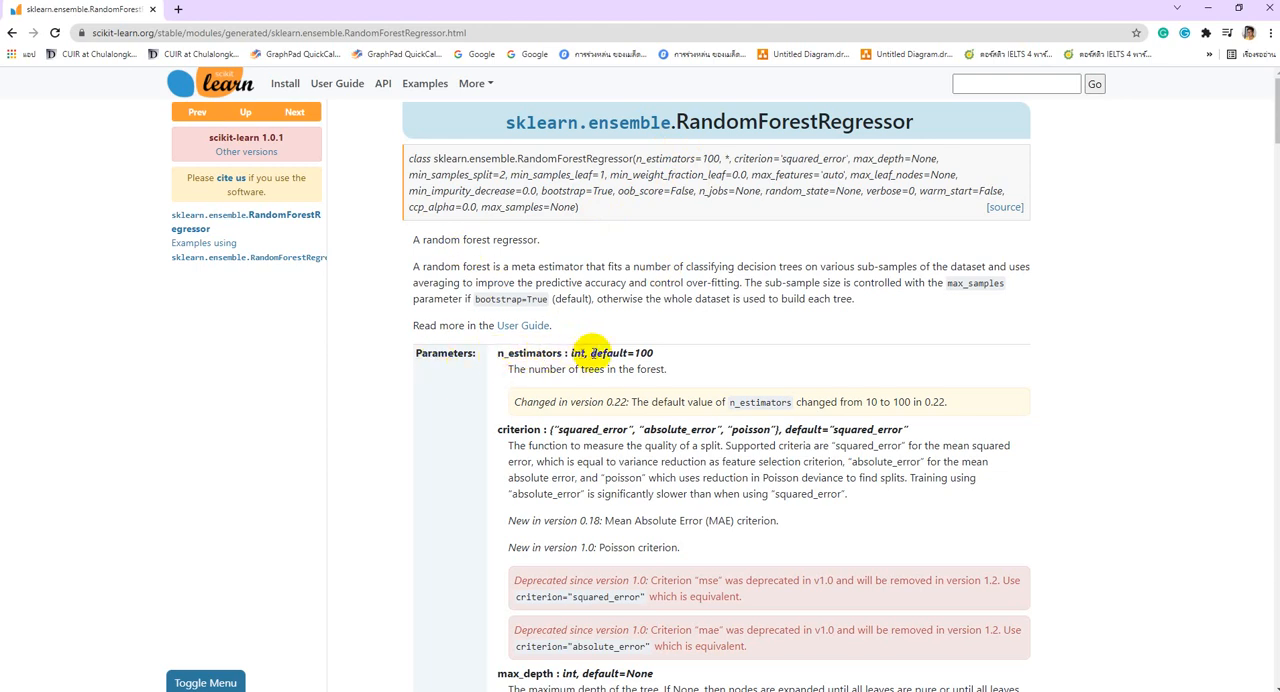
scroll("down", 3)
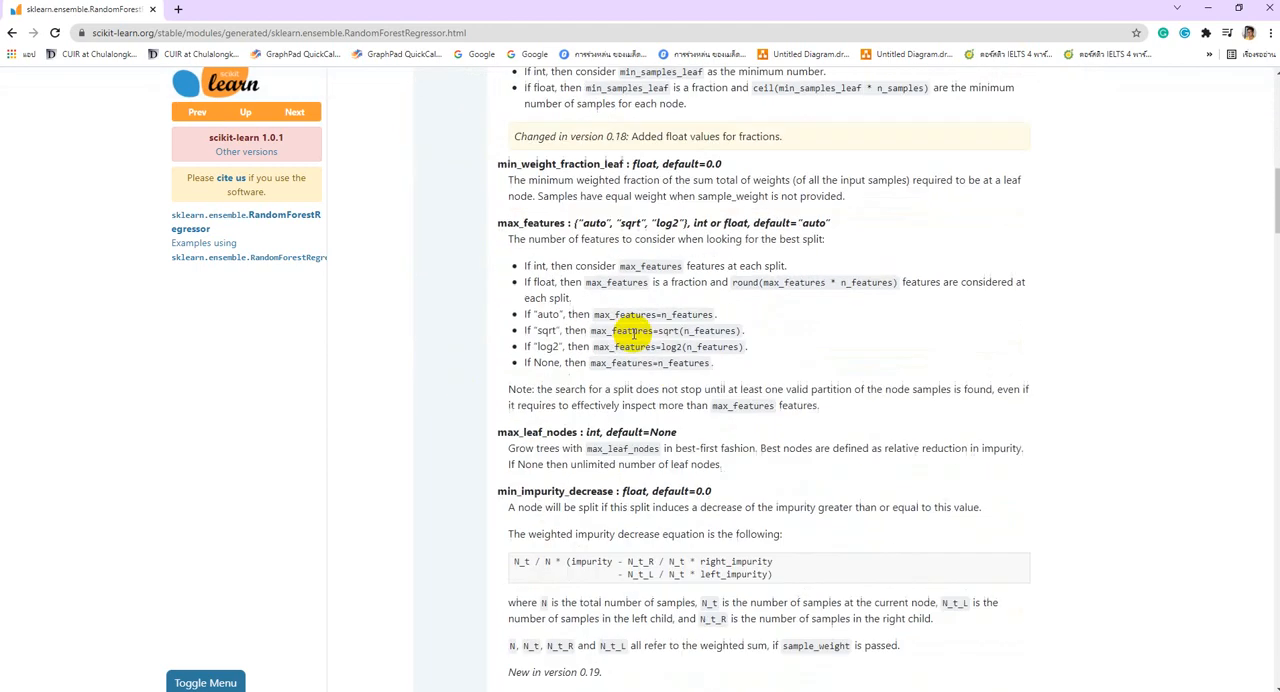
scroll("down", 3)
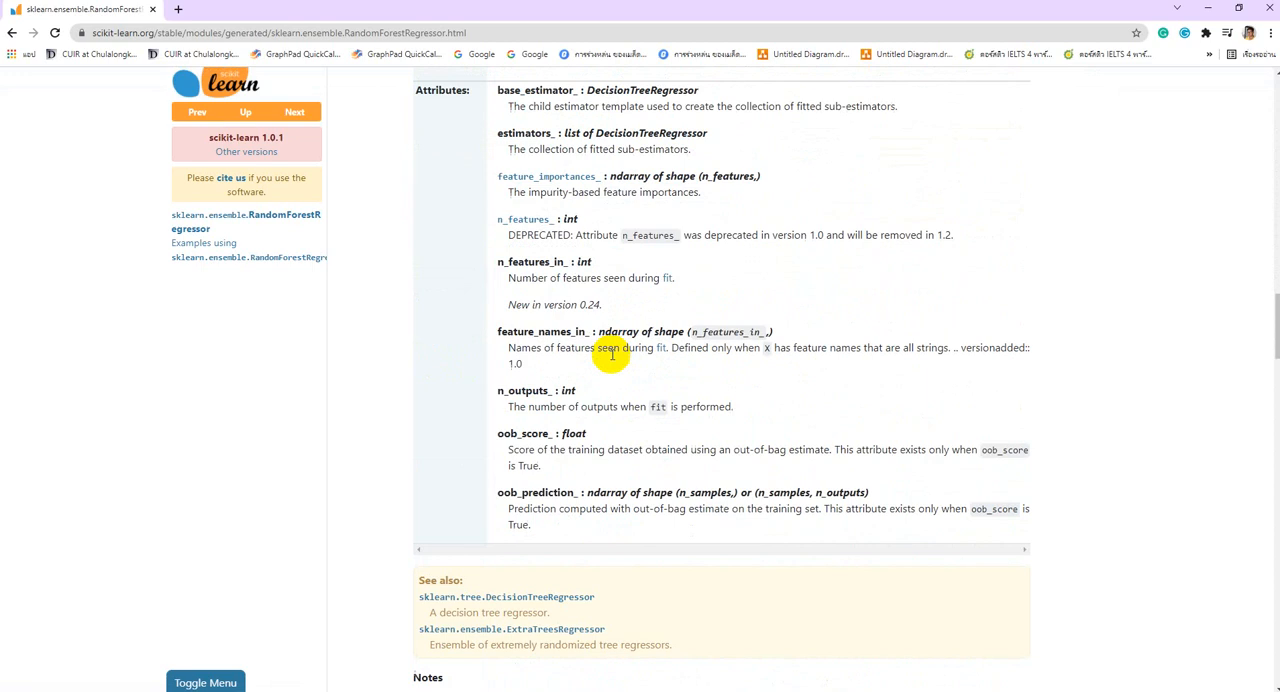
scroll("down", 3)
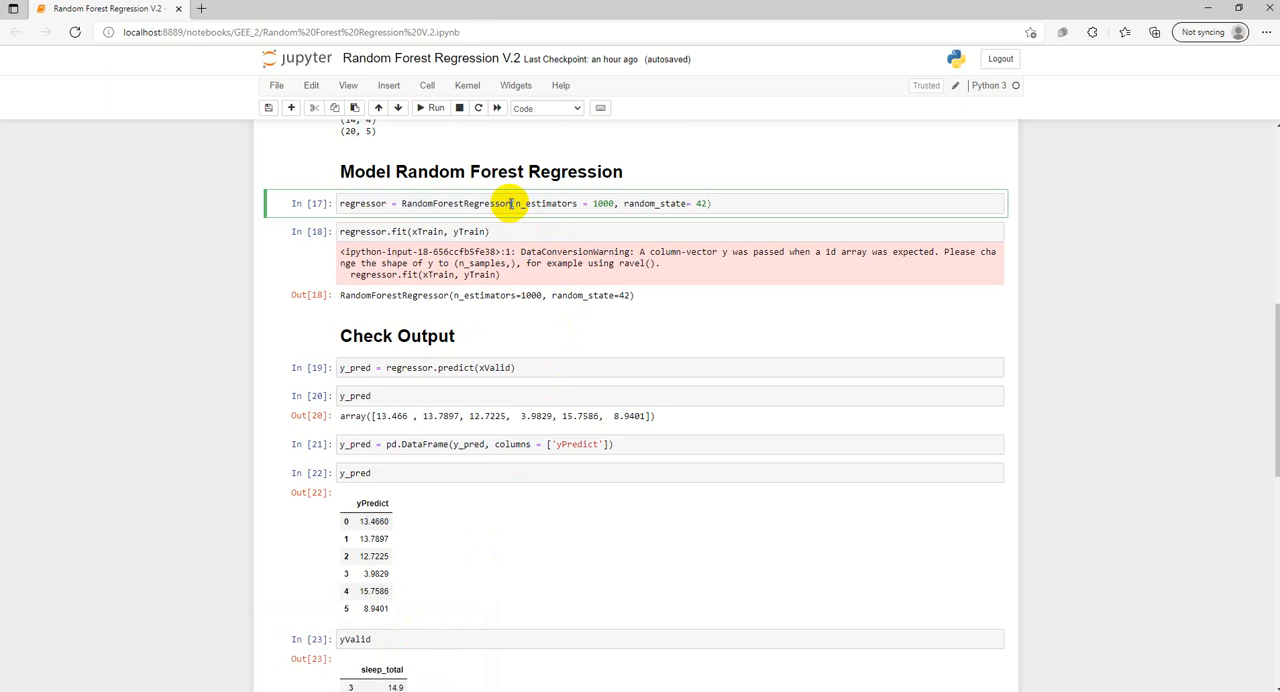
mouse_move(640, 468)
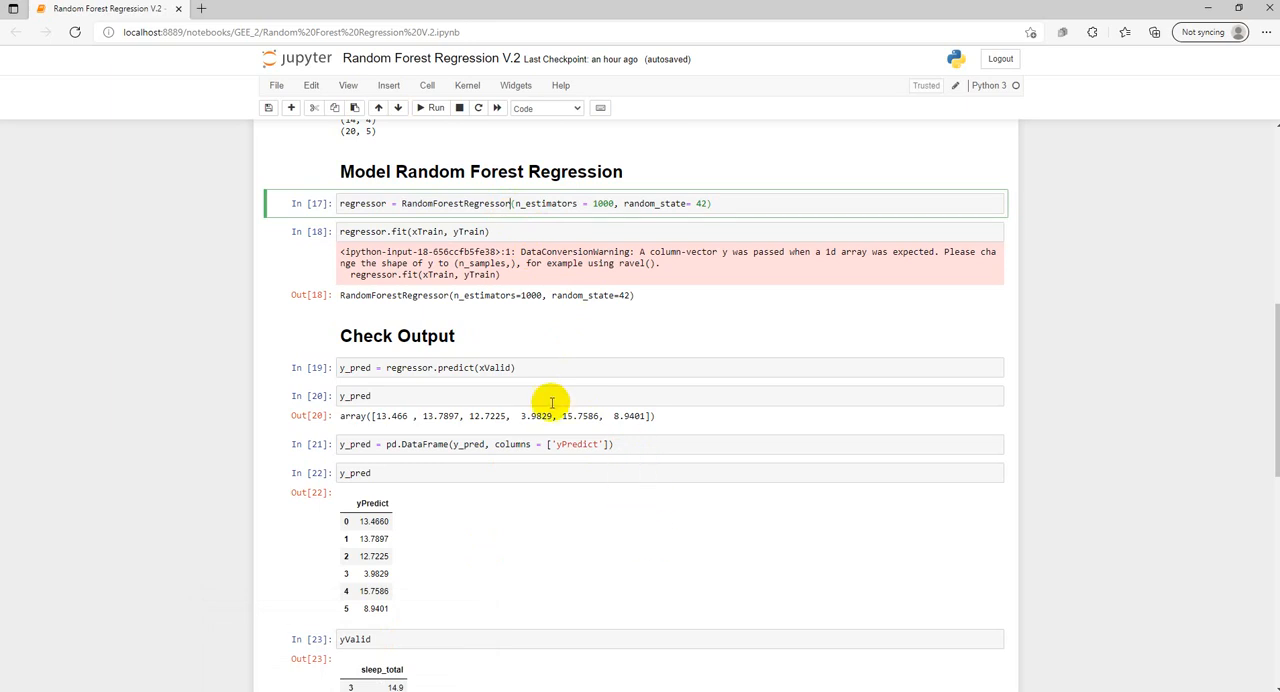
mouse_move(639, 505)
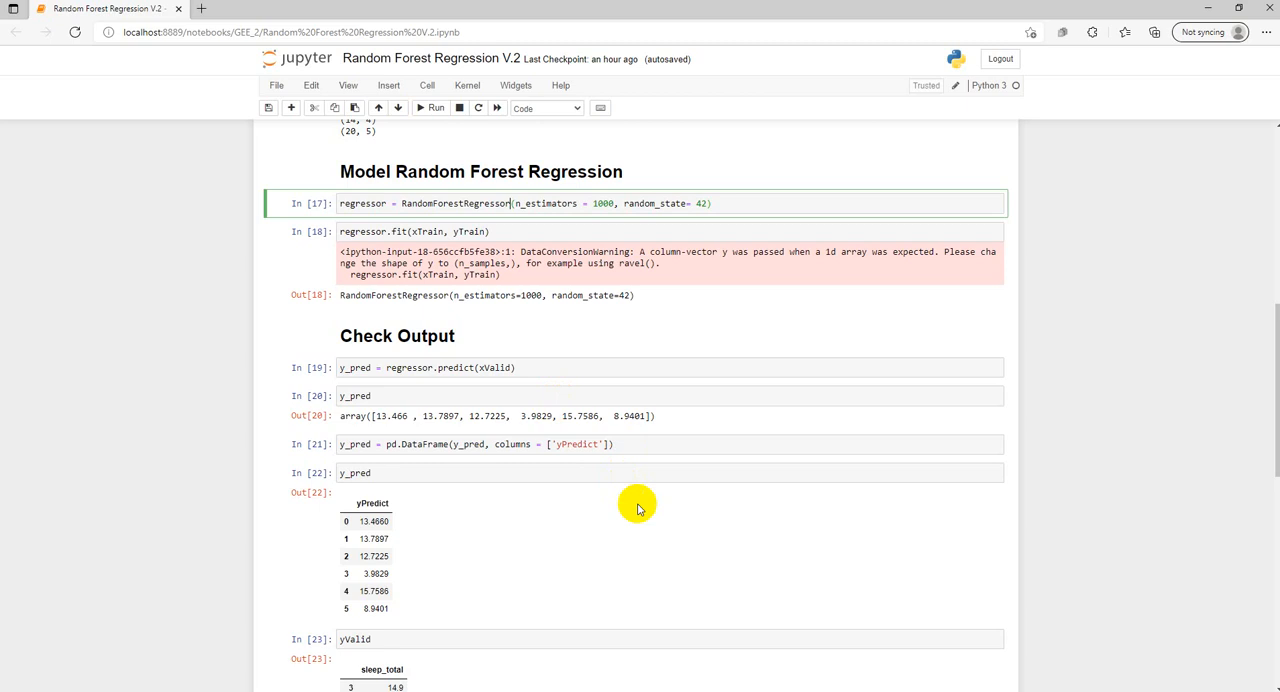